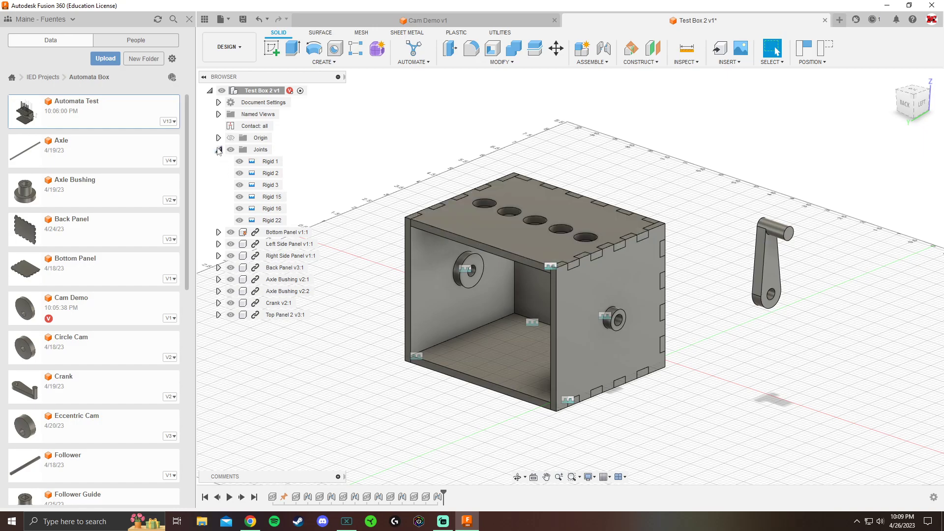
Join the axle to the axle bushing with a Revolute joint at Offset Z -1.20 in
click(218, 150)
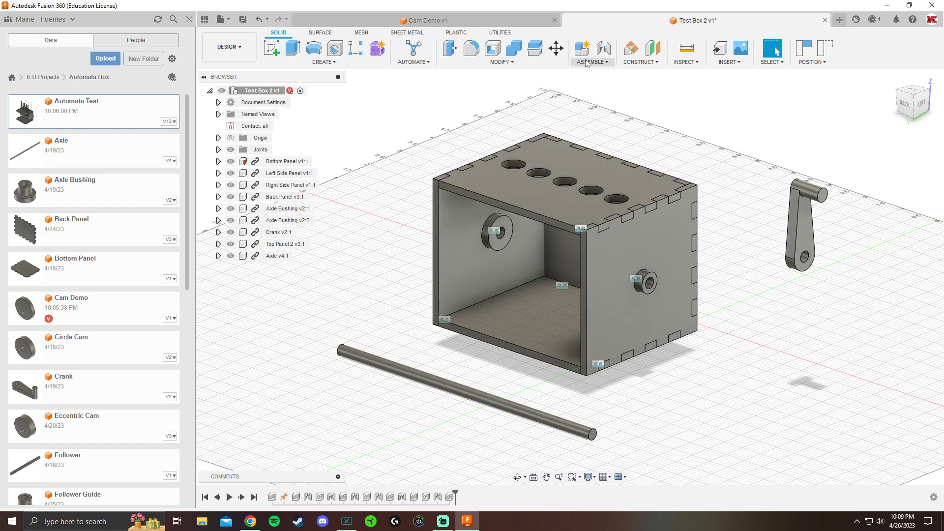
click(581, 48)
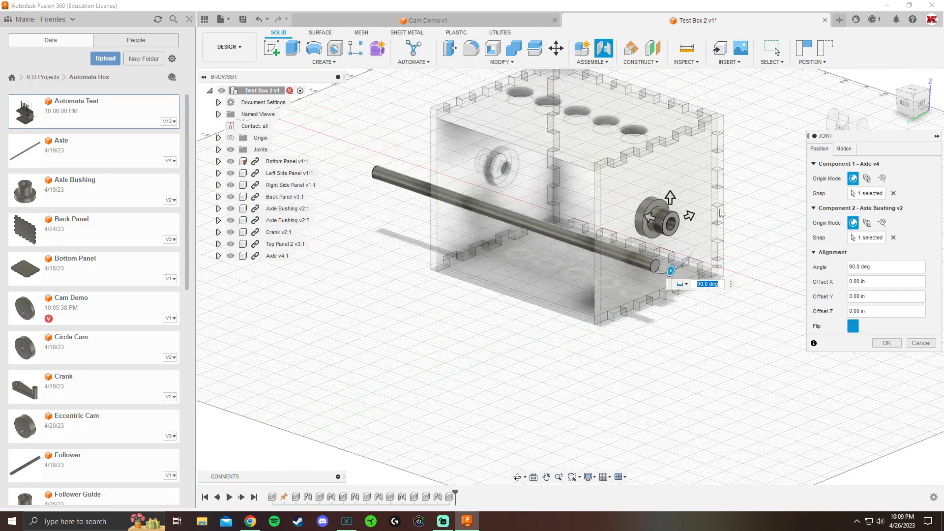
click(910, 99)
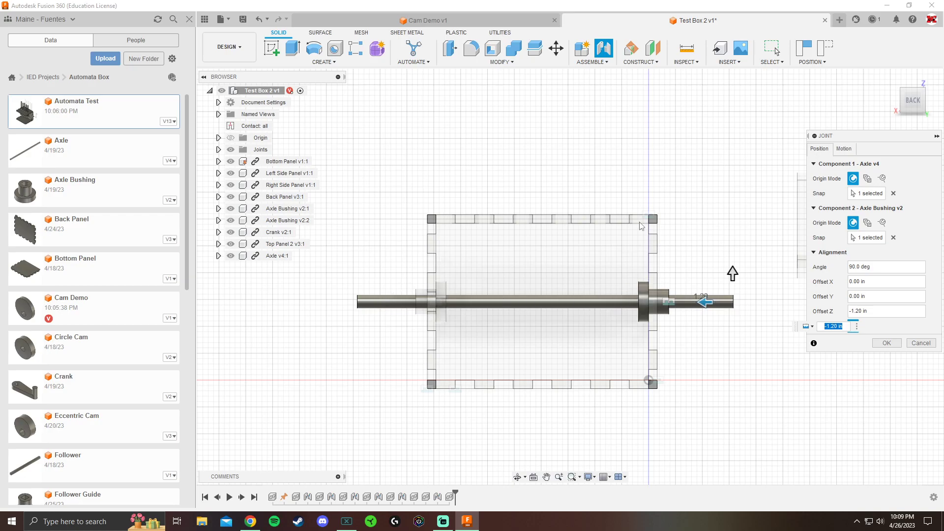
click(757, 374)
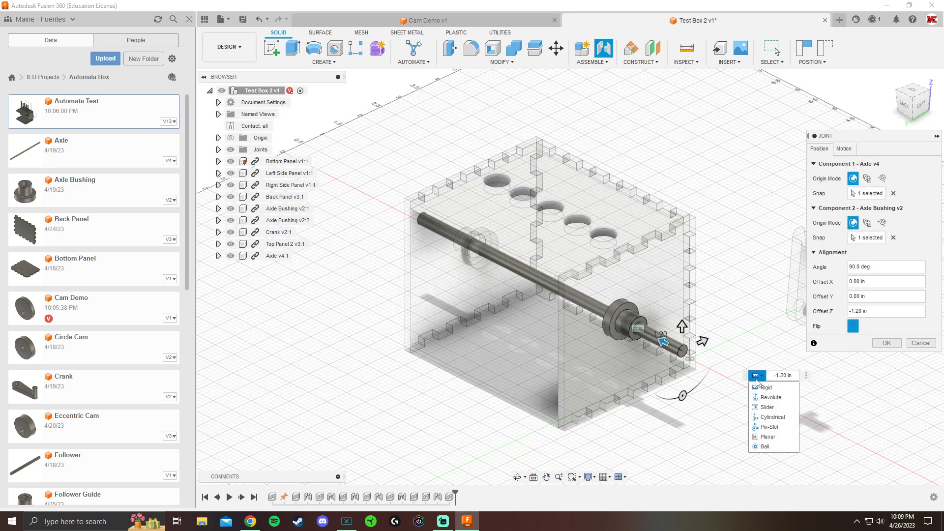
click(765, 387)
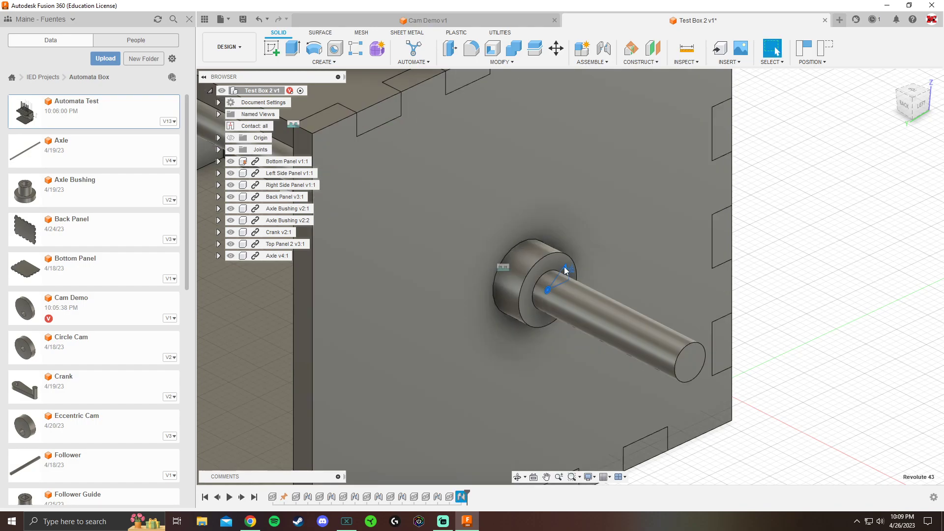
Join the crank's hole onto the protruding axle end at a -90 deg angle
click(565, 270)
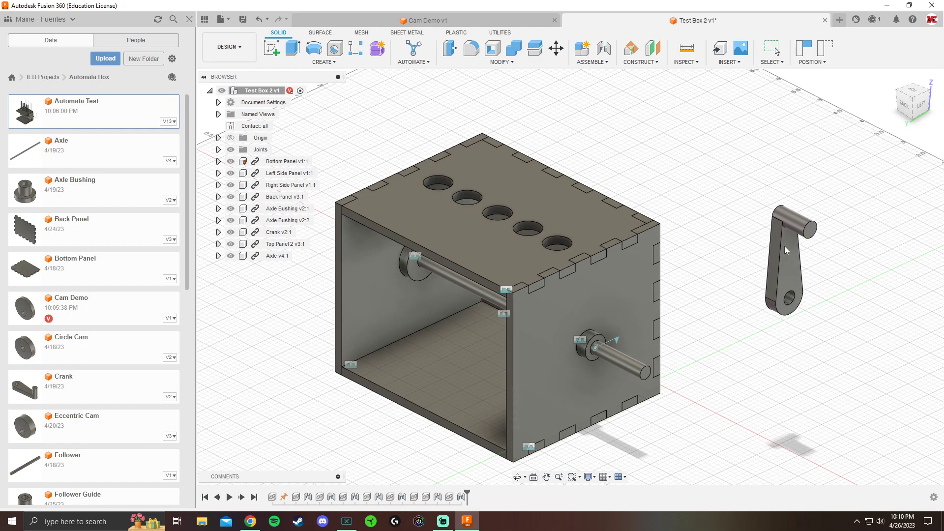
click(591, 48)
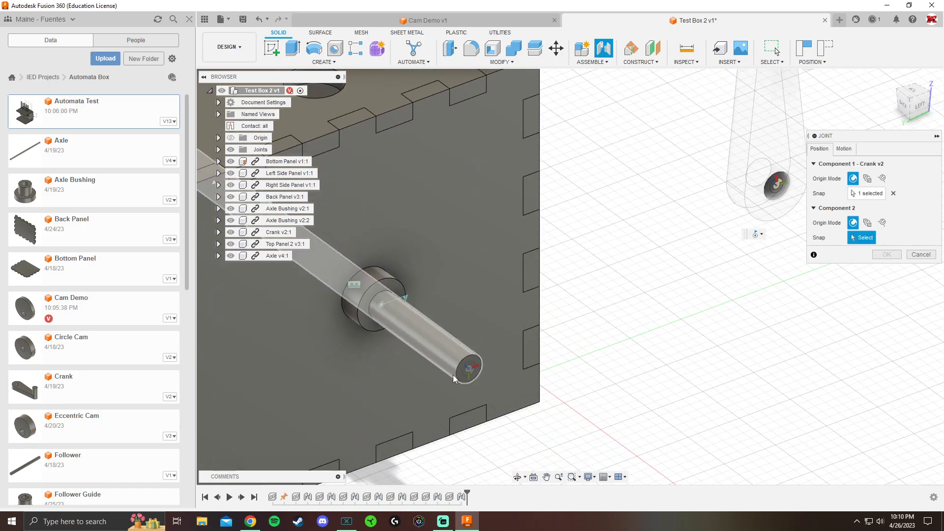
click(466, 364)
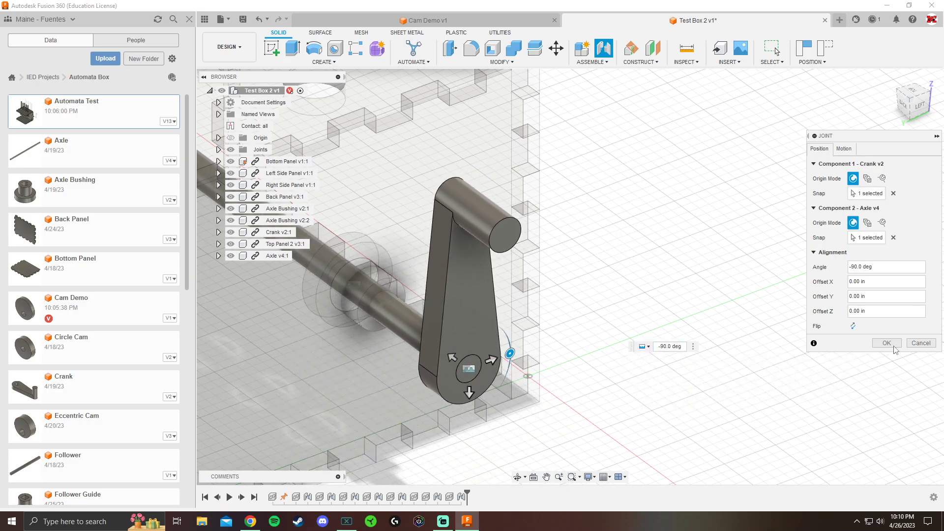
click(885, 342)
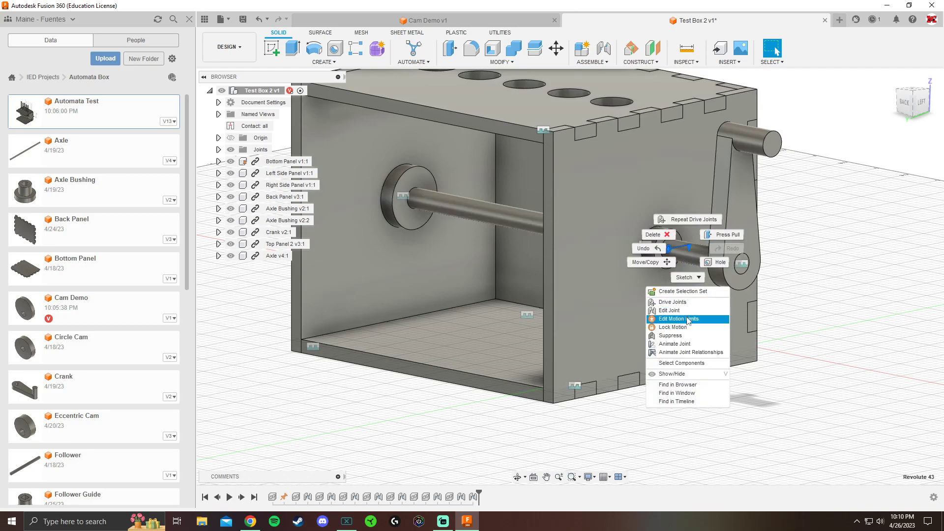
Edit the revolute joint's motion limits, leaving Minimum and Maximum off and toggling Rest
click(676, 319)
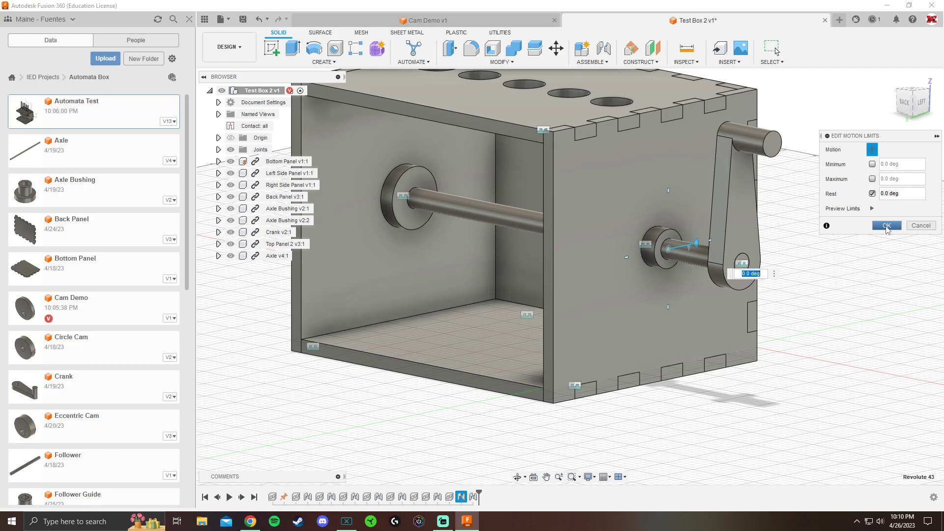
click(885, 225)
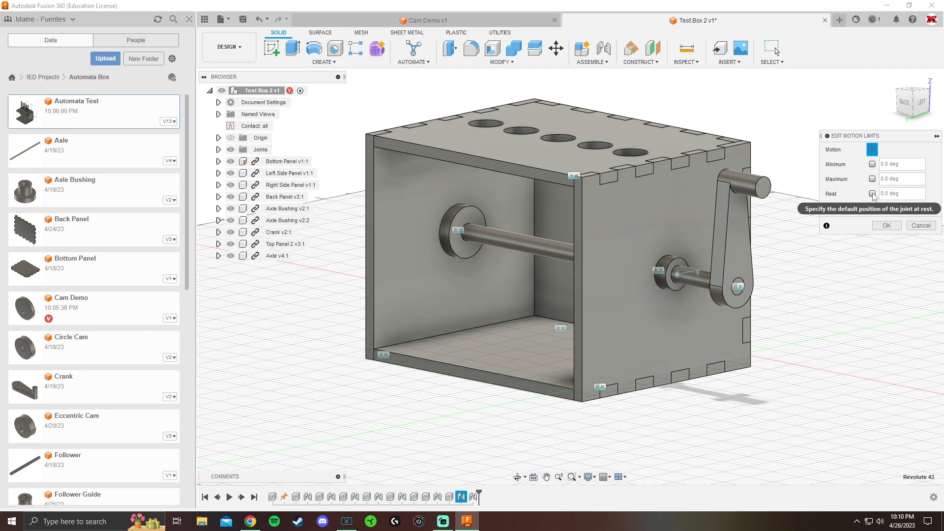
click(872, 194)
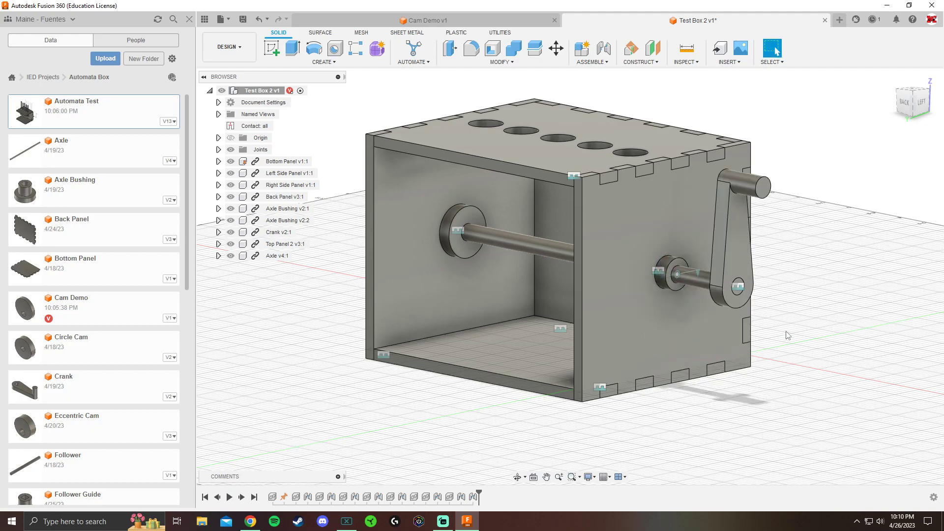
mouse_move(804, 321)
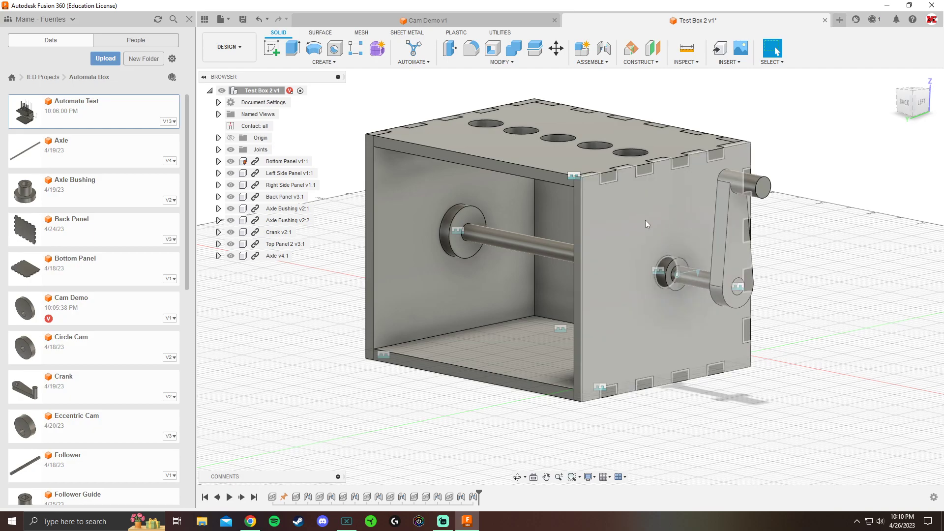
Orbit the box and expand the Joints folder showing Revolute 43 and Rigid 44
click(289, 173)
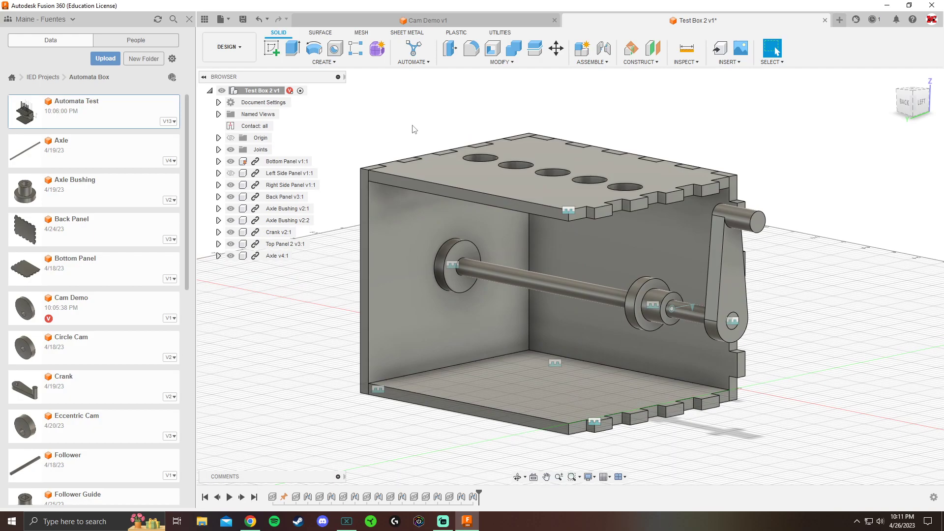
click(219, 150)
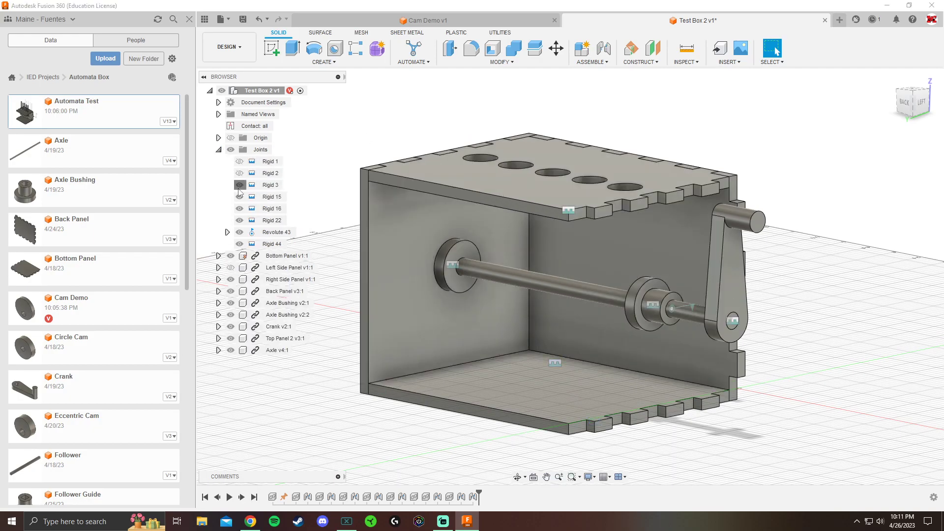
click(240, 184)
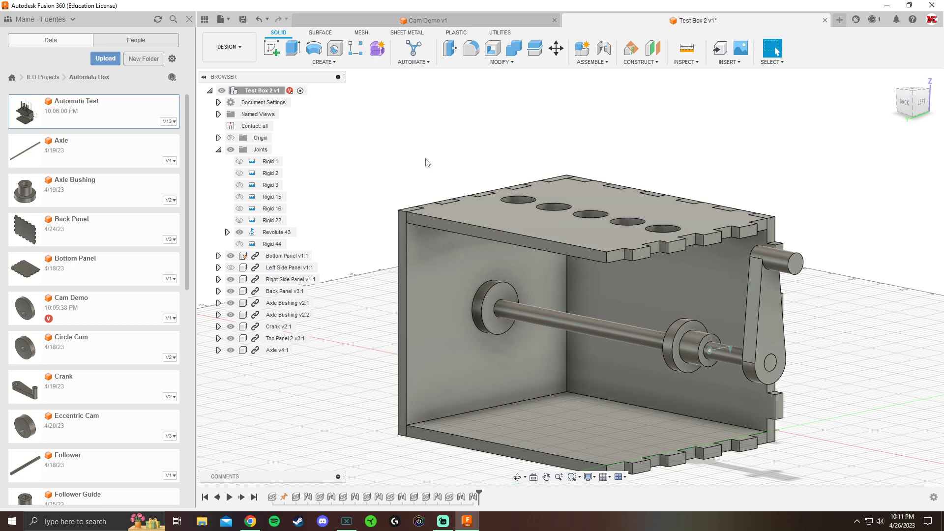
mouse_move(63, 240)
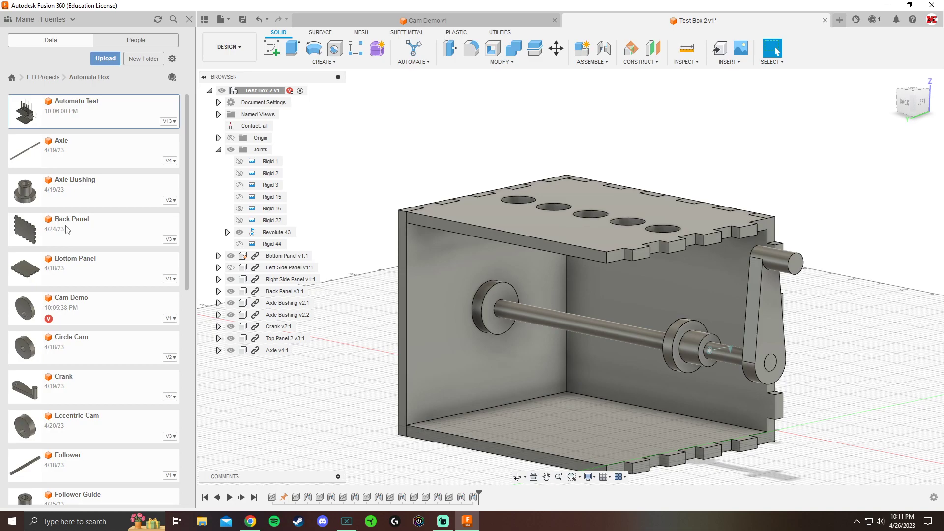
mouse_move(138, 358)
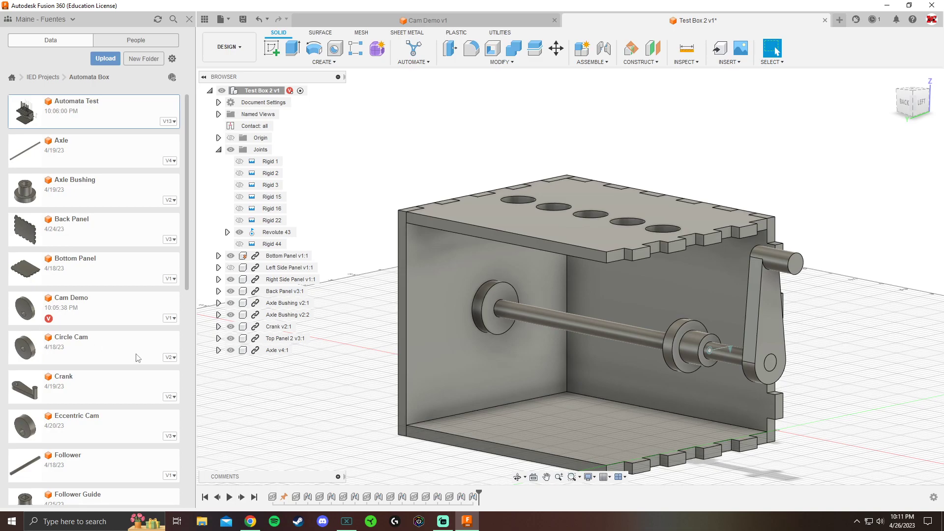
Place the follower guide and join its base ring into the top panel's centre hole
scroll(down, 3)
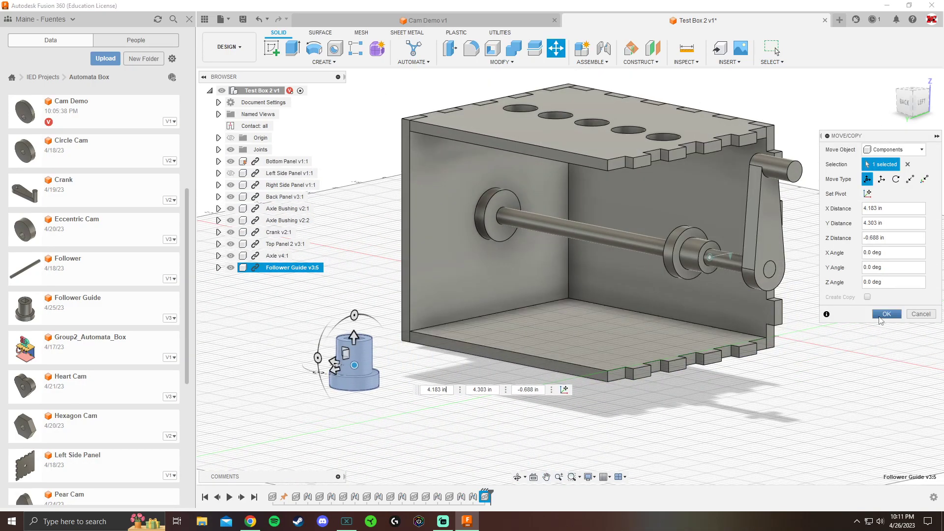
click(885, 313)
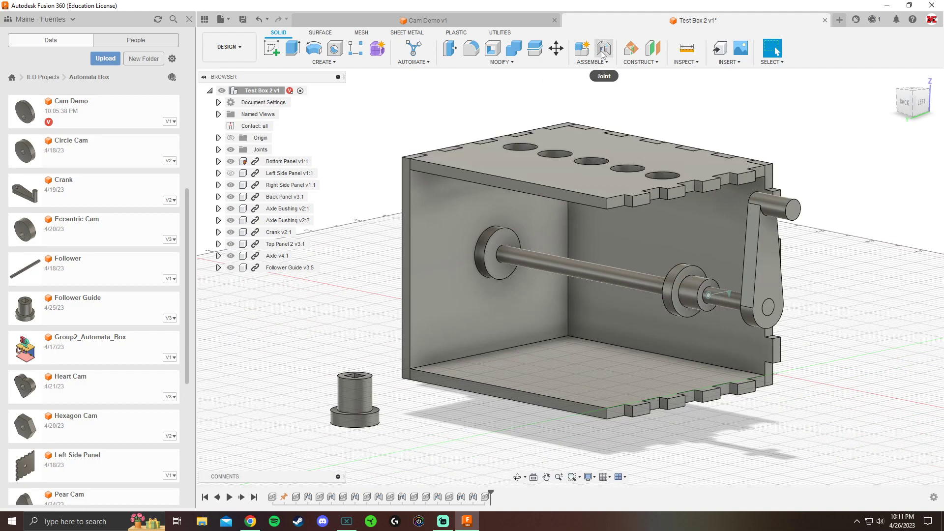
click(603, 48)
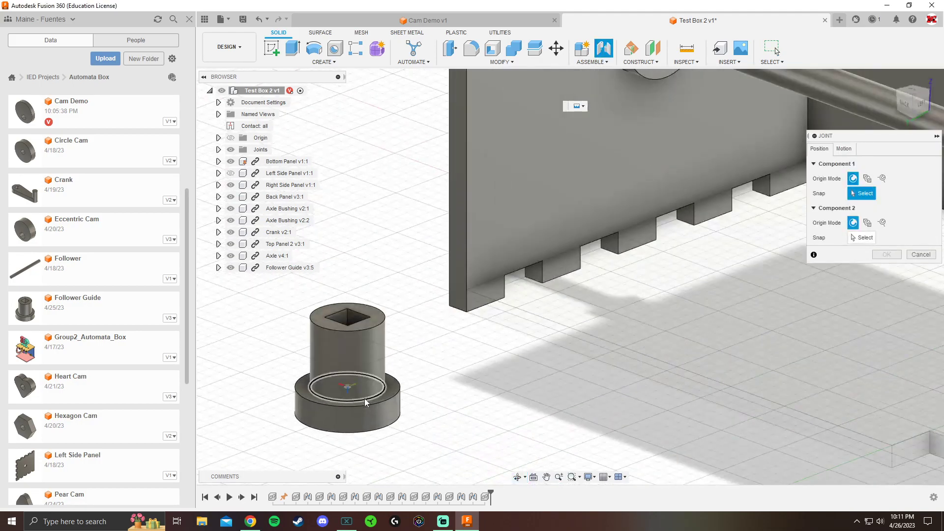
click(589, 234)
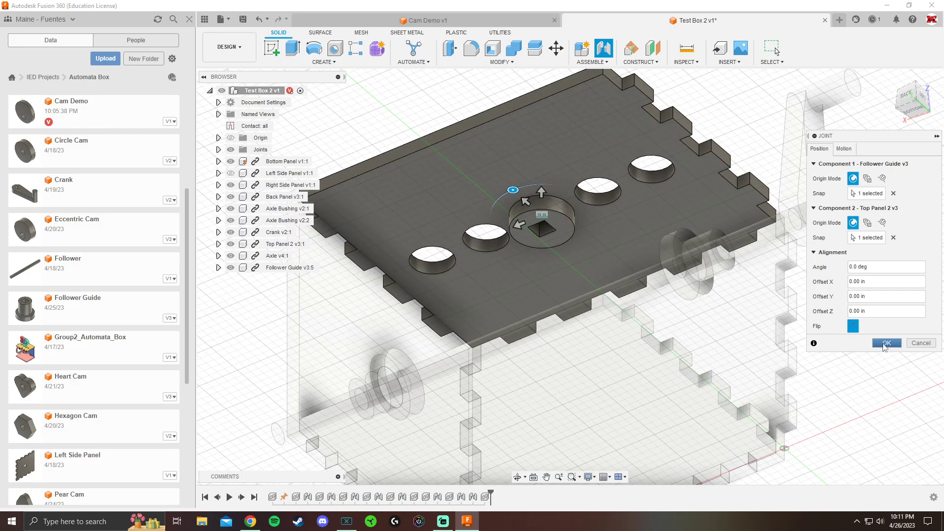
click(885, 343)
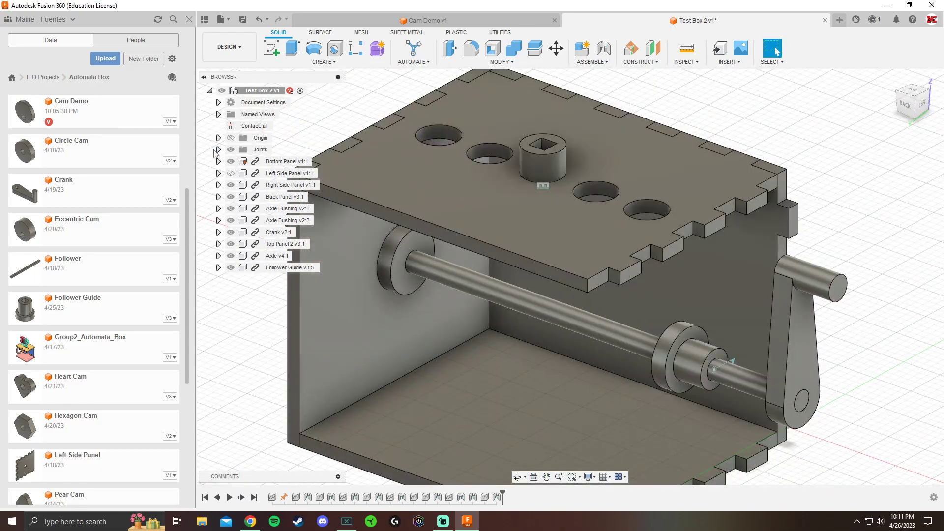
click(218, 150)
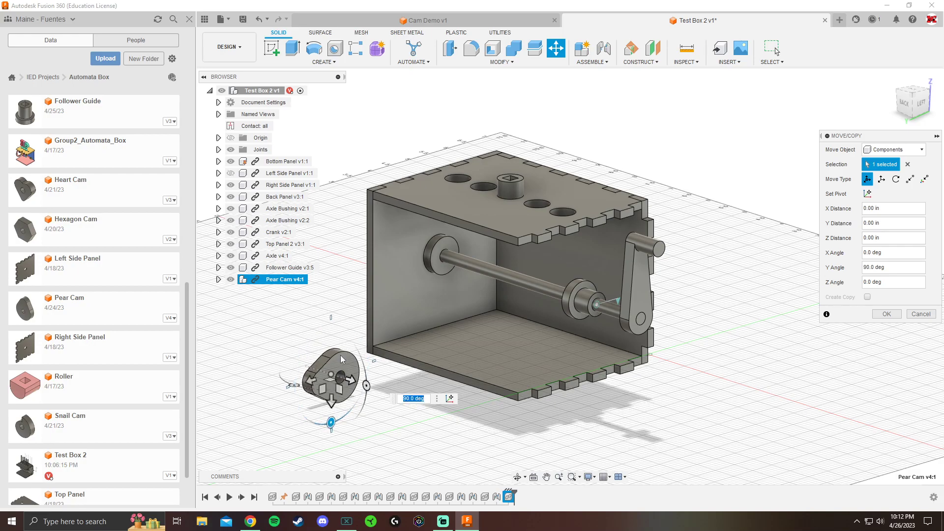
mouse_move(335, 352)
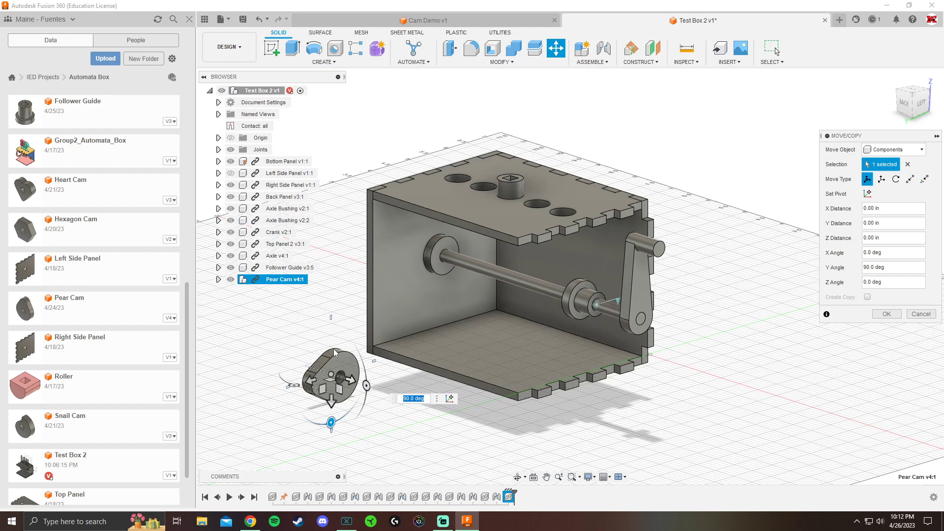
Place the inserted pear cam beside the box after its 90 deg Y rotation
click(885, 314)
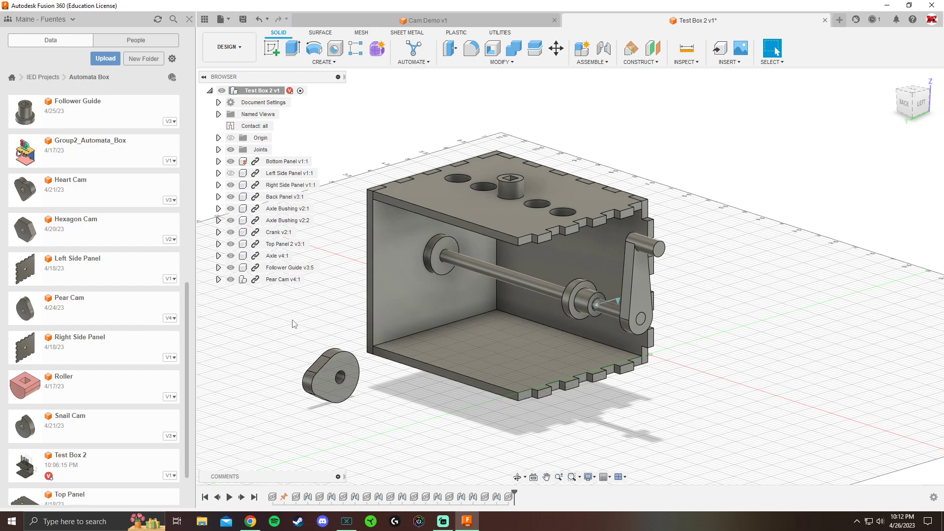
mouse_move(604, 49)
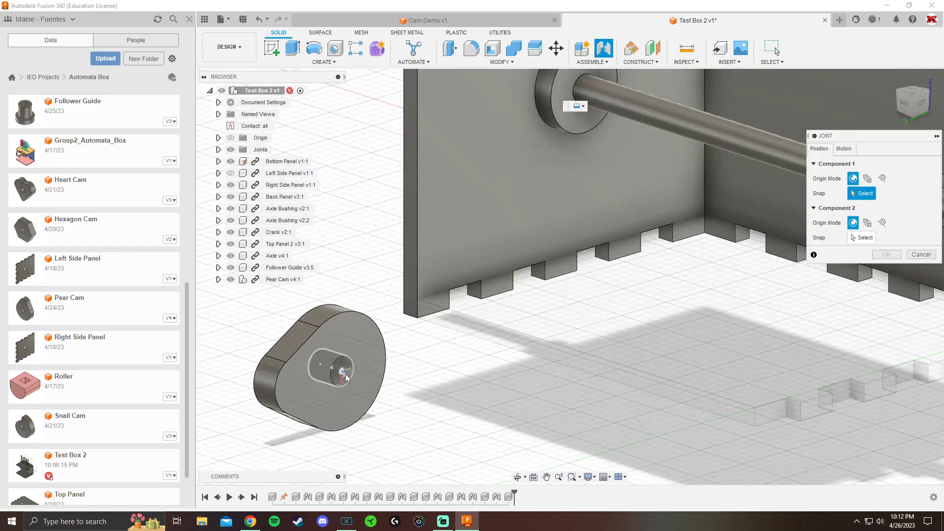
Join the pear cam's centre hole onto the axle at Angle 90 deg and Offset Z -0.10 in
click(337, 364)
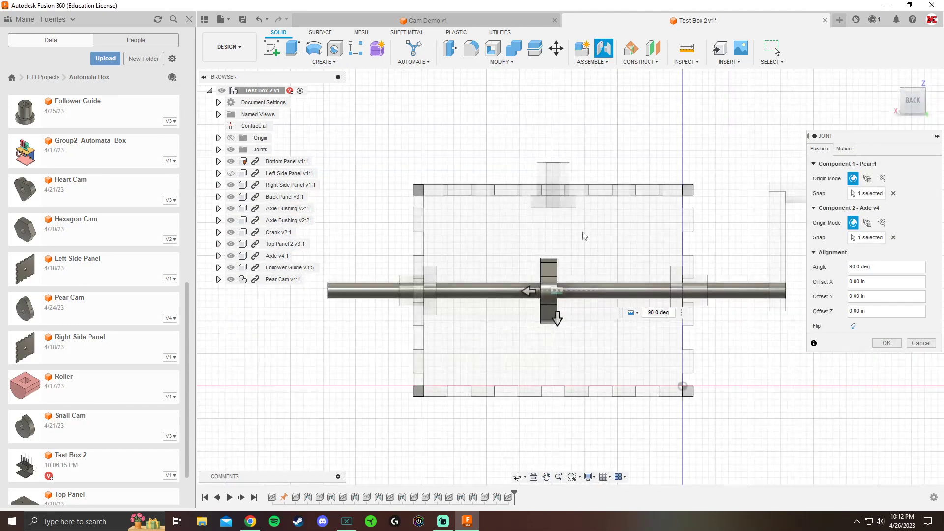
scroll(down, 3)
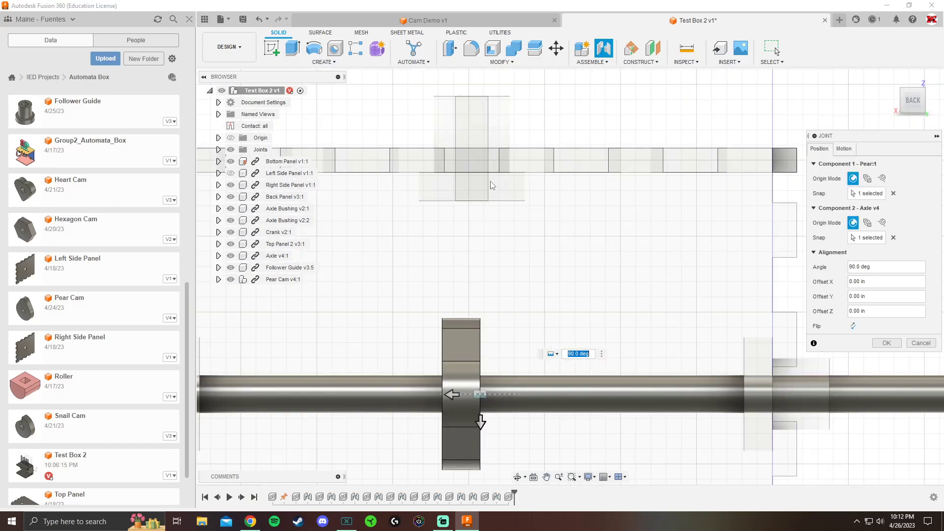
mouse_move(496, 193)
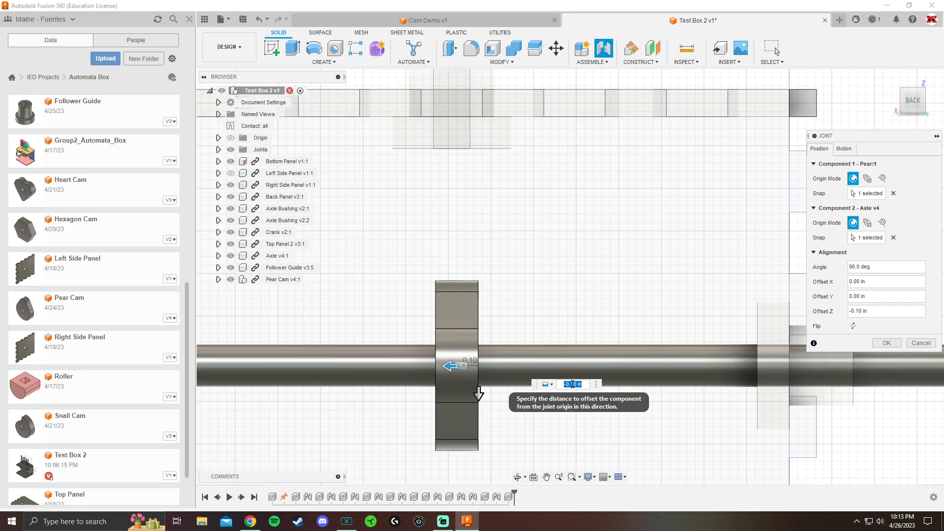
click(884, 342)
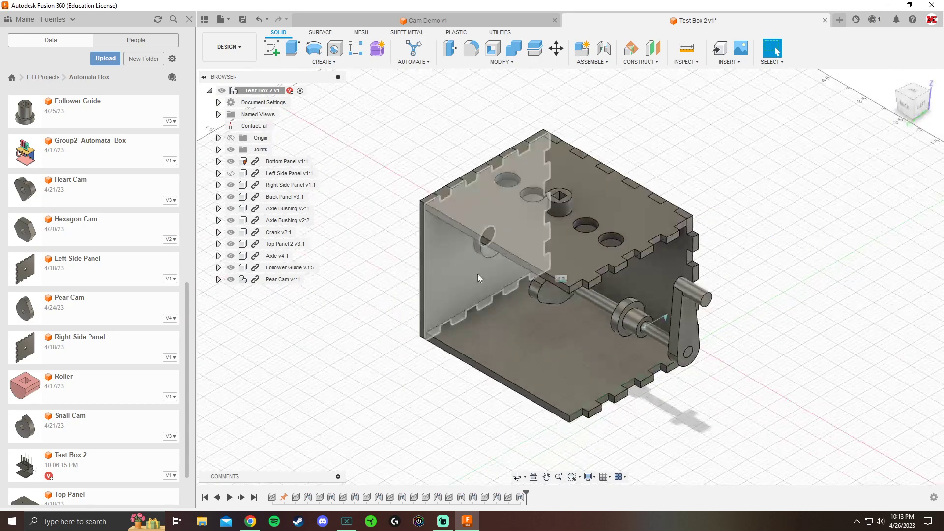
click(218, 149)
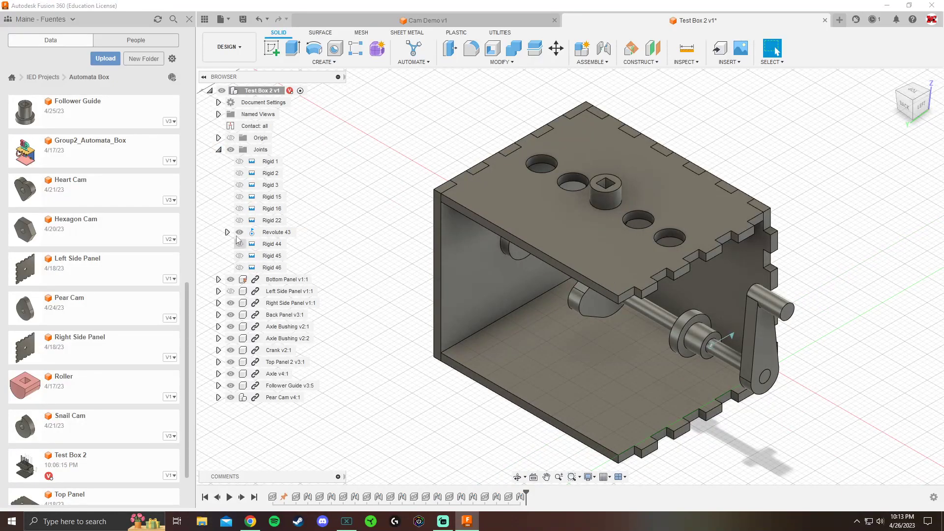
click(218, 150)
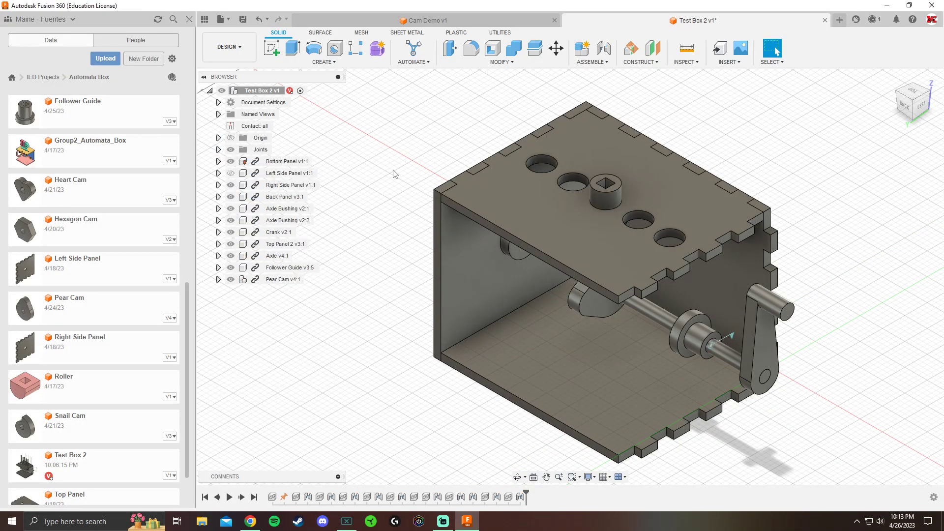
mouse_move(425, 237)
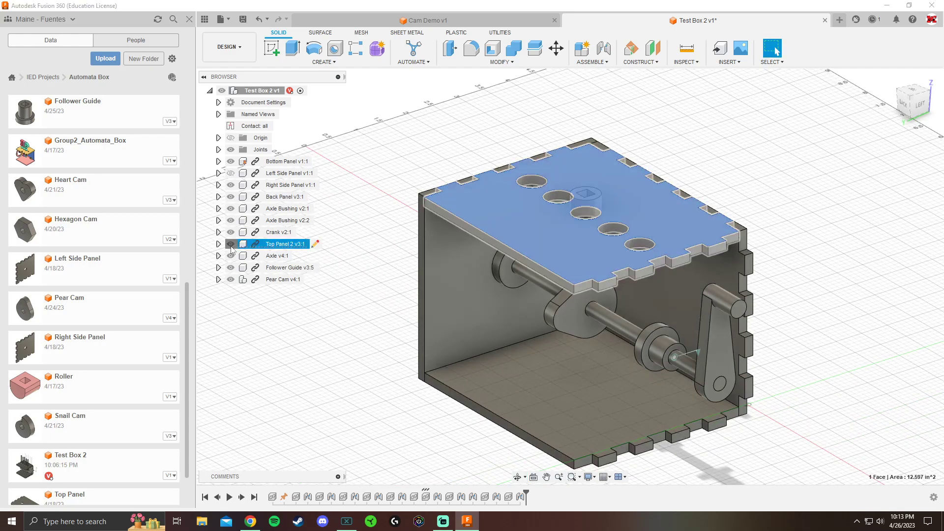
Hide Top Panel 2 and place the Roller component from the Data panel beside the box
click(229, 244)
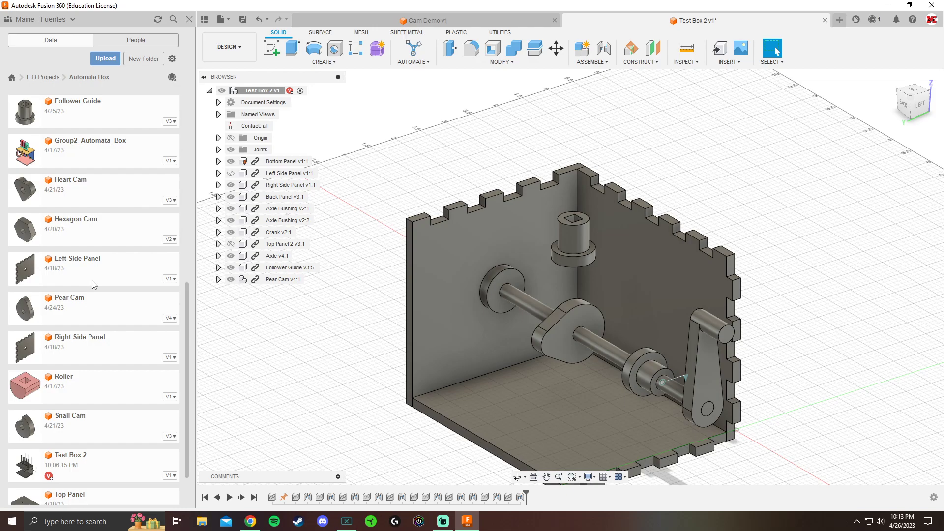
scroll(down, 3)
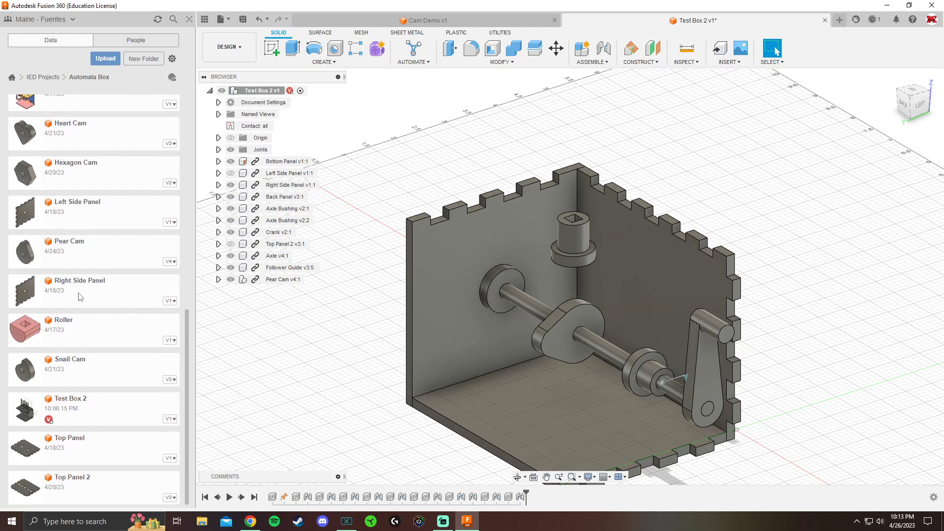
scroll(up, 3)
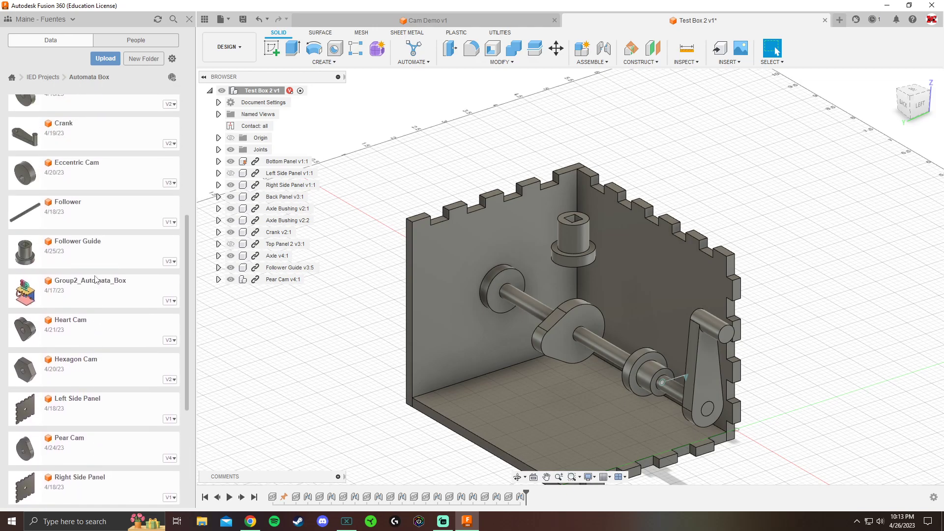
scroll(up, 3)
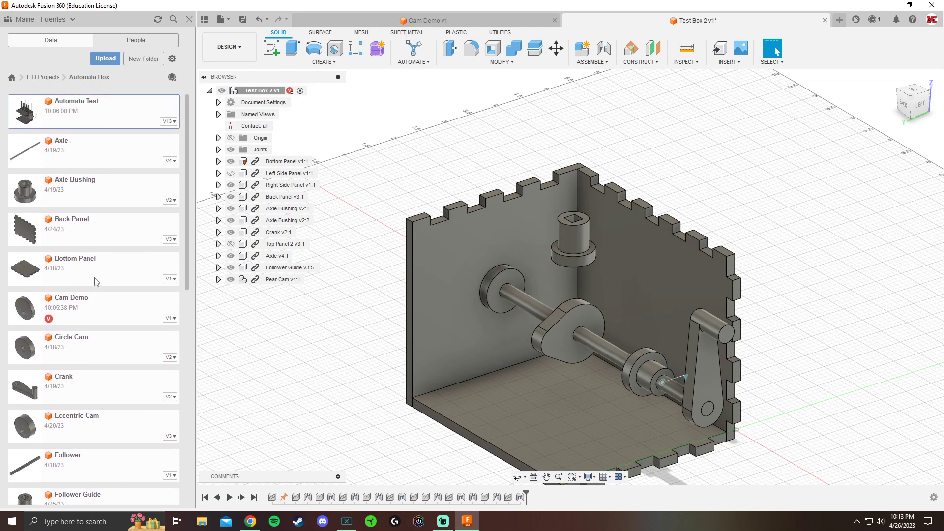
scroll(down, 3)
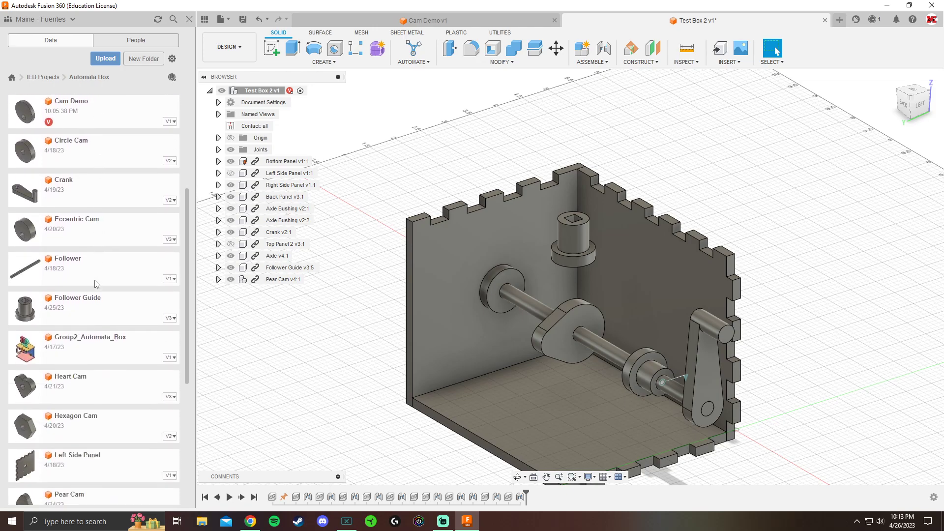
scroll(down, 3)
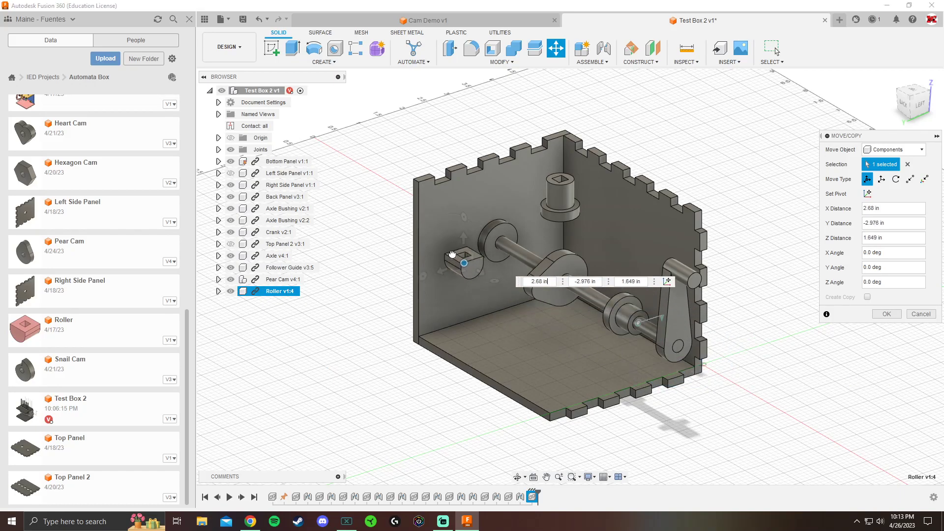
click(885, 314)
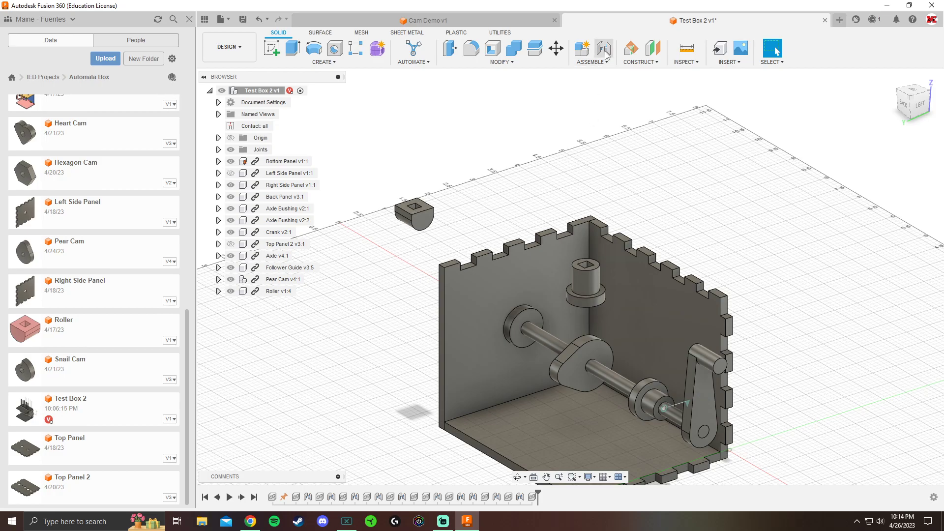
Start a joint from the roller's top face, restarting after a wrong pick
click(604, 49)
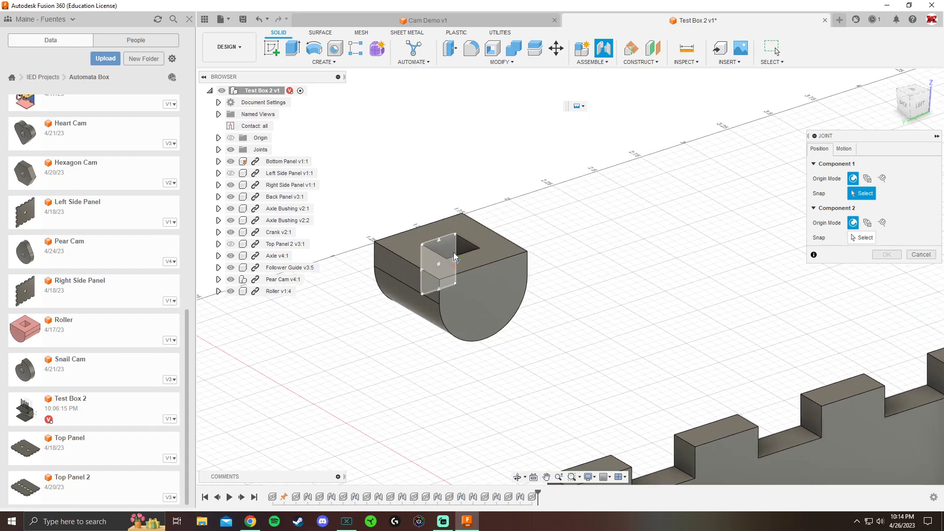
mouse_move(470, 247)
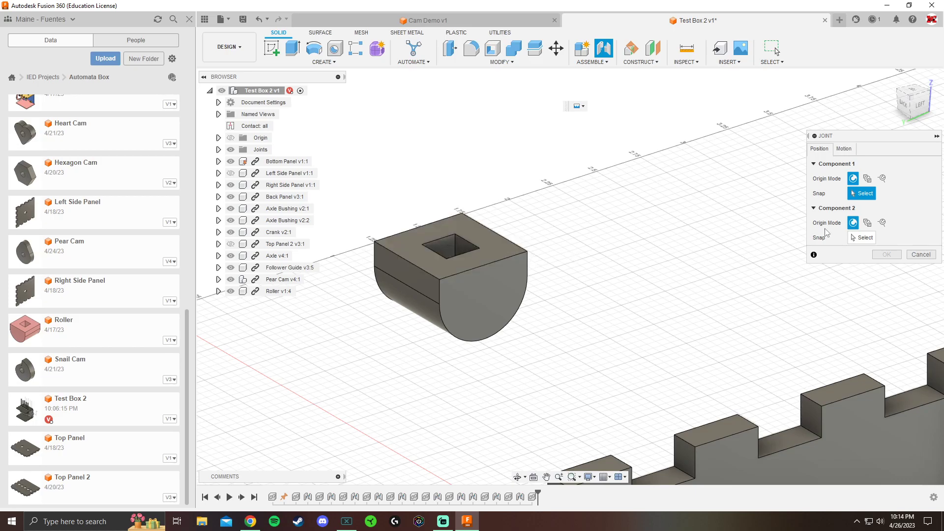
click(499, 252)
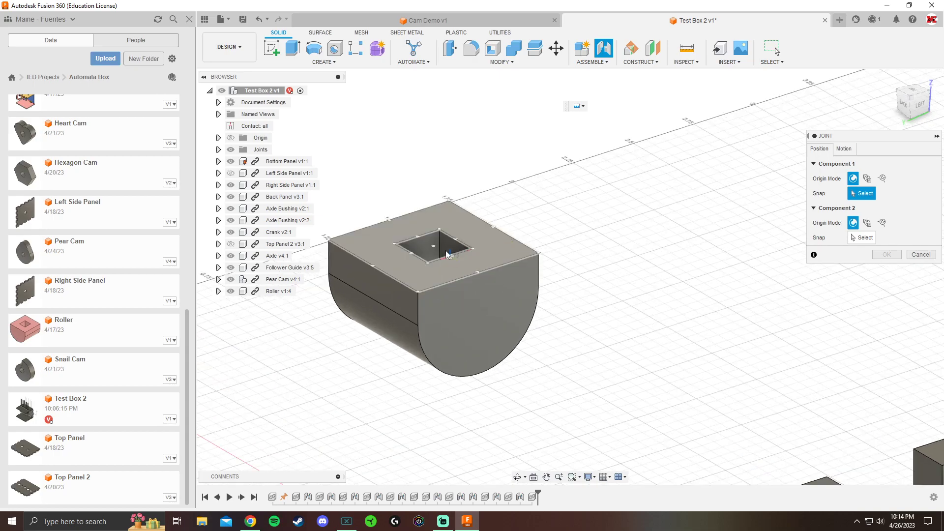
click(433, 248)
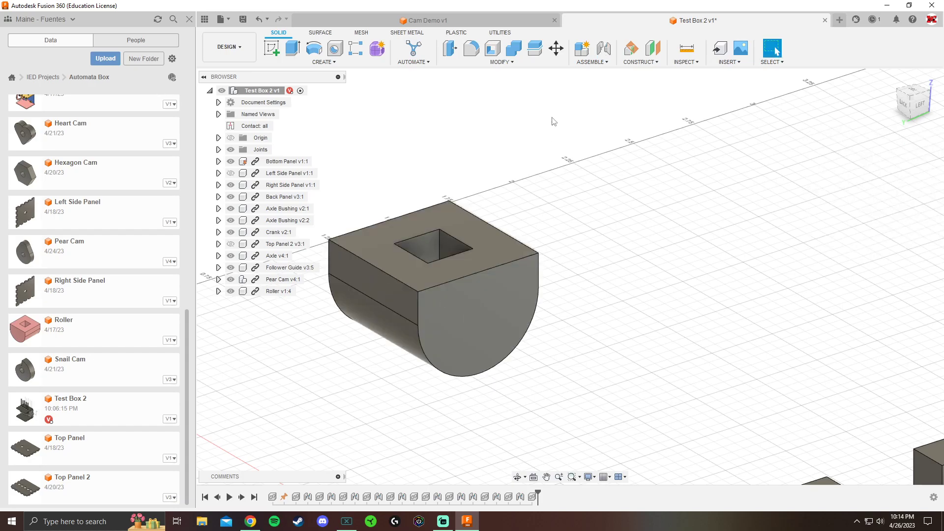
click(602, 48)
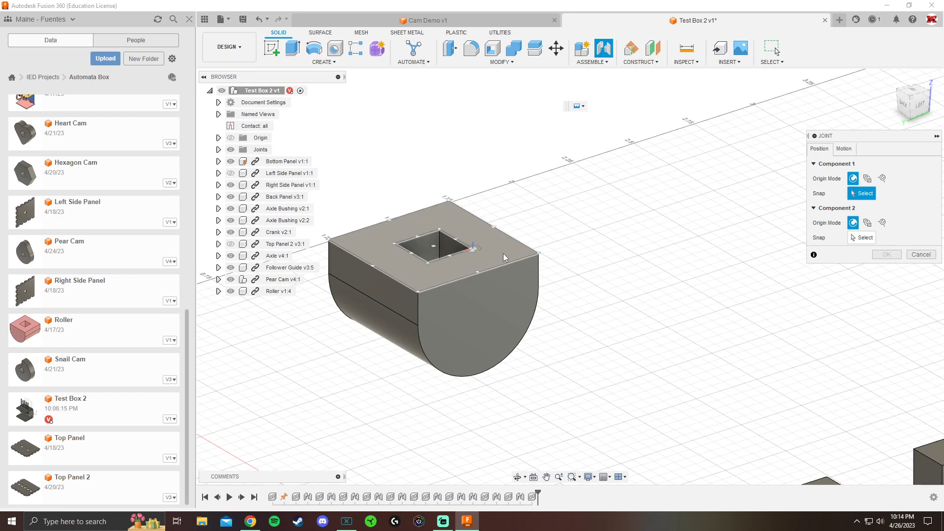
click(433, 247)
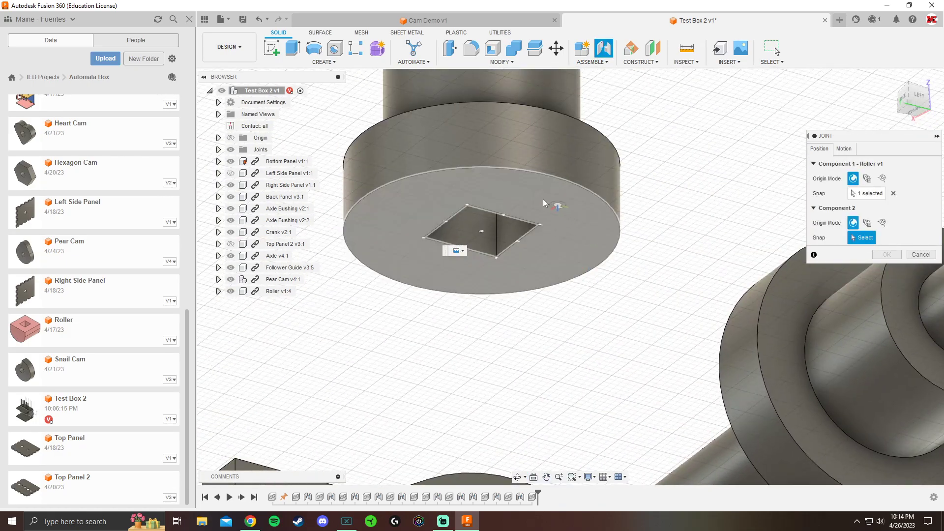
mouse_move(550, 242)
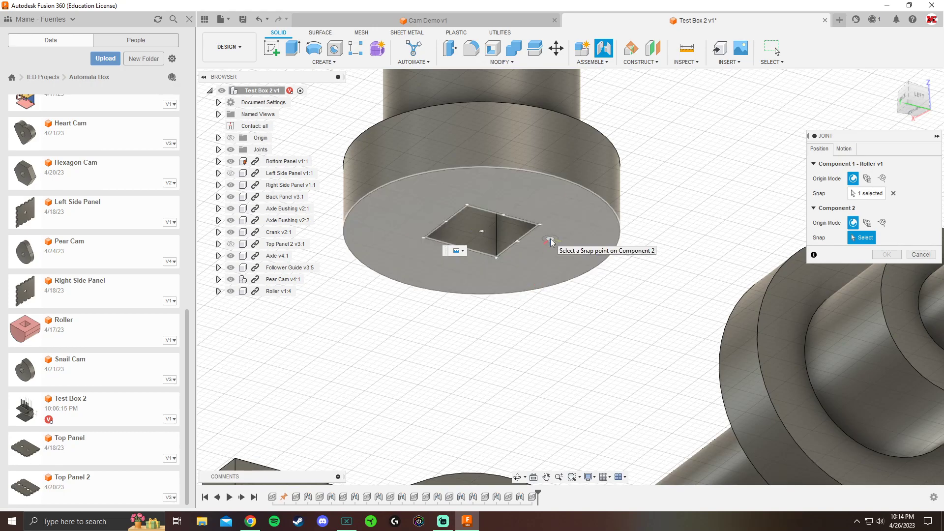
Join the roller to the follower guide's underside as a Slider joint
click(482, 235)
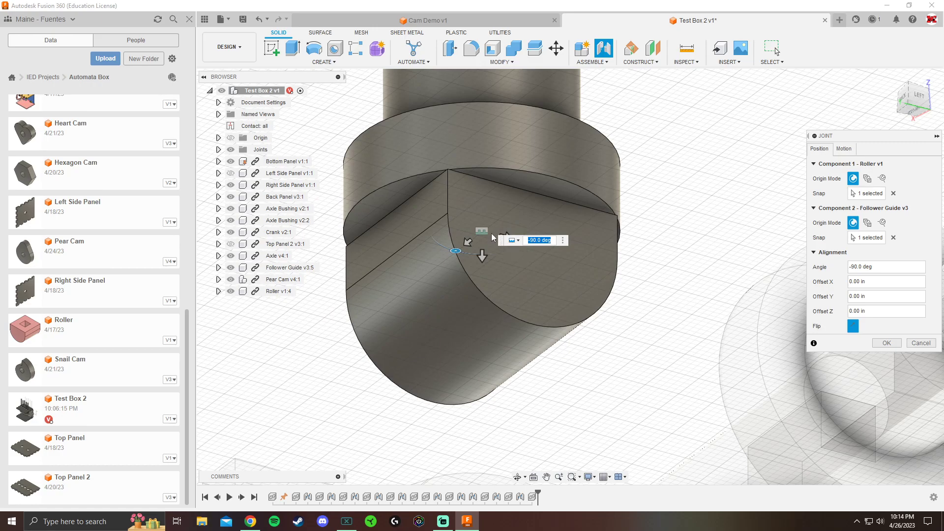
click(512, 240)
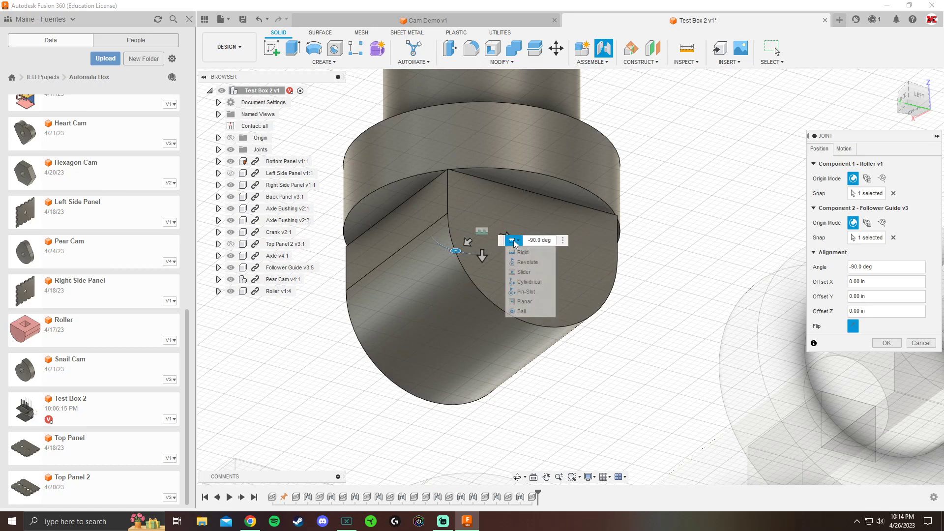
click(519, 251)
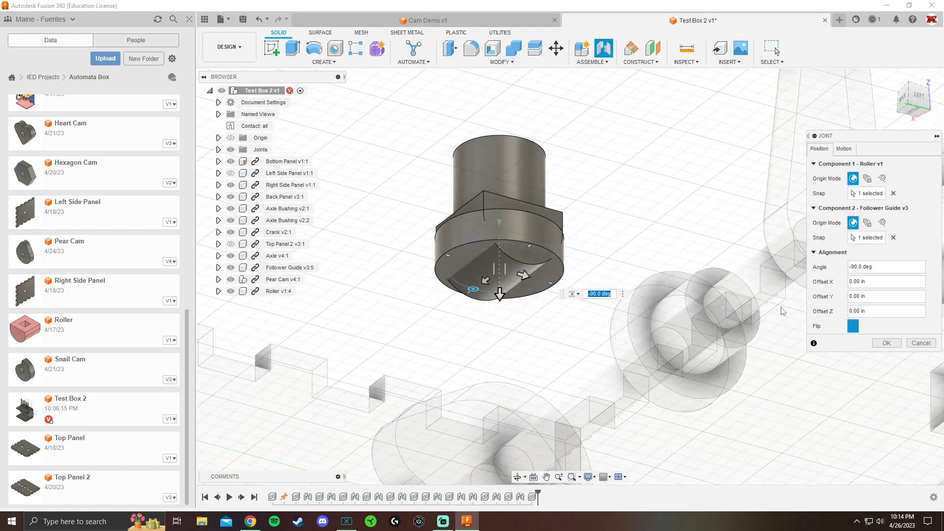
click(885, 343)
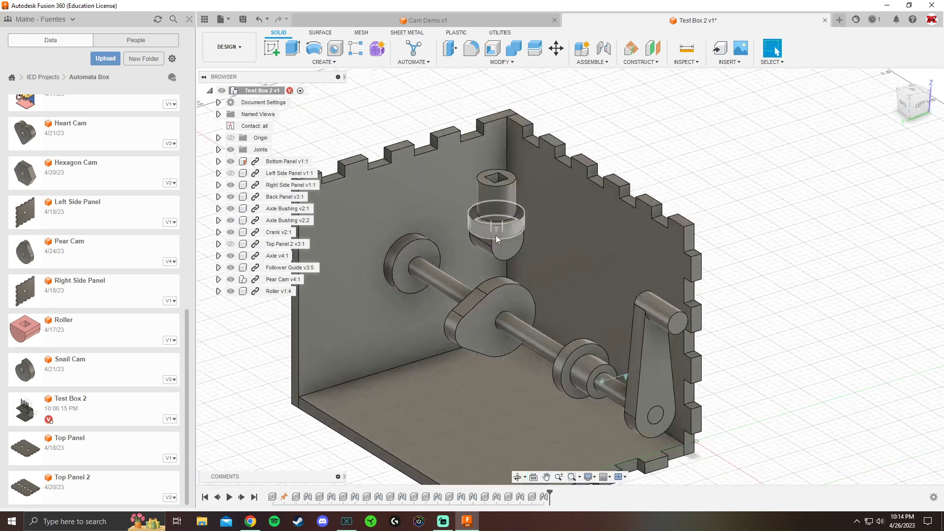
Bring up the options for the roller's slider joint to edit its limits
right_click(497, 238)
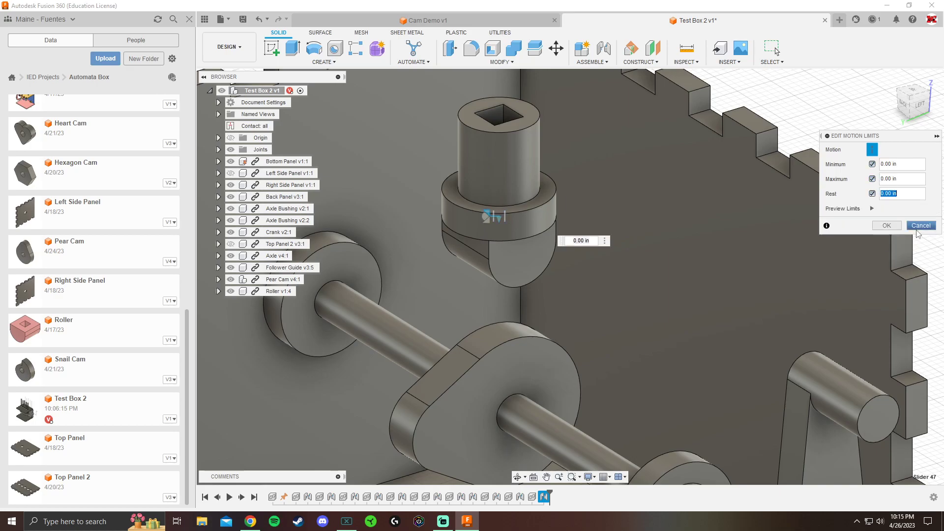
mouse_move(897, 212)
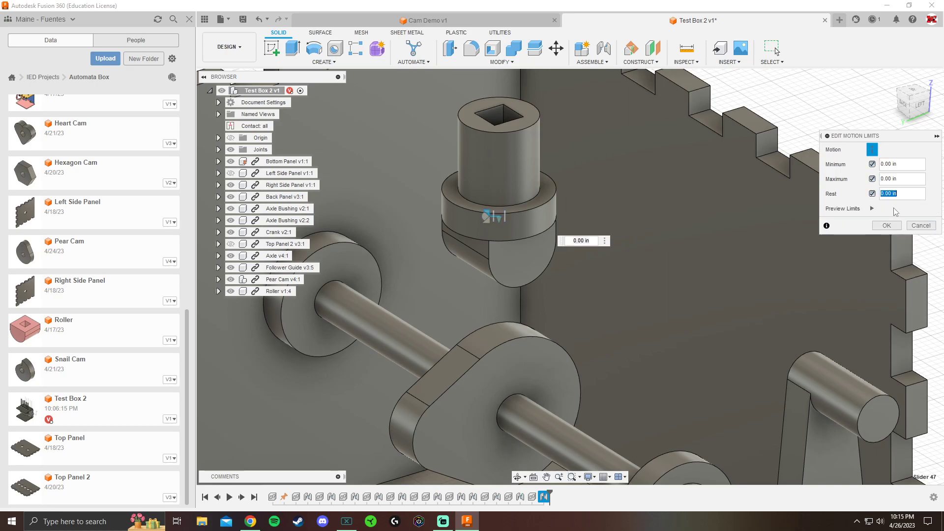
mouse_move(493, 227)
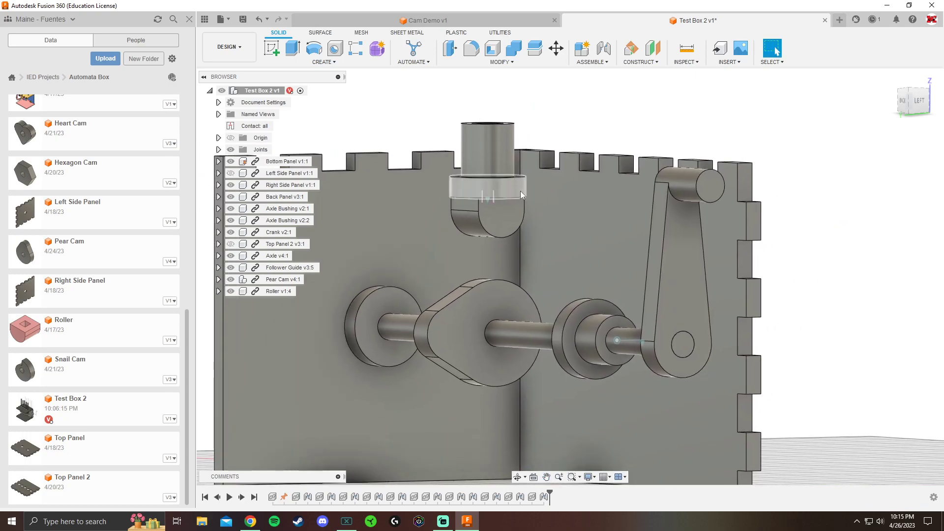
mouse_move(488, 202)
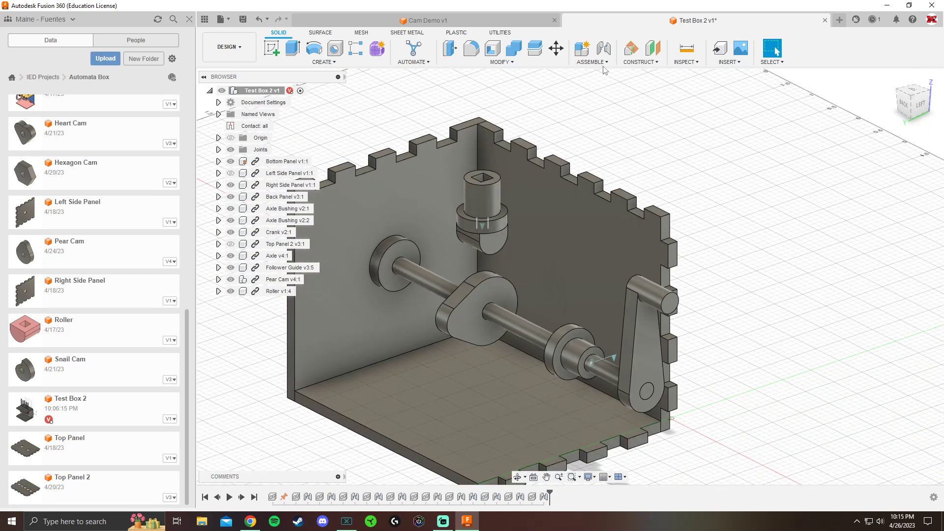
Enable contact sets for the assembly from the Assemble commands
click(591, 46)
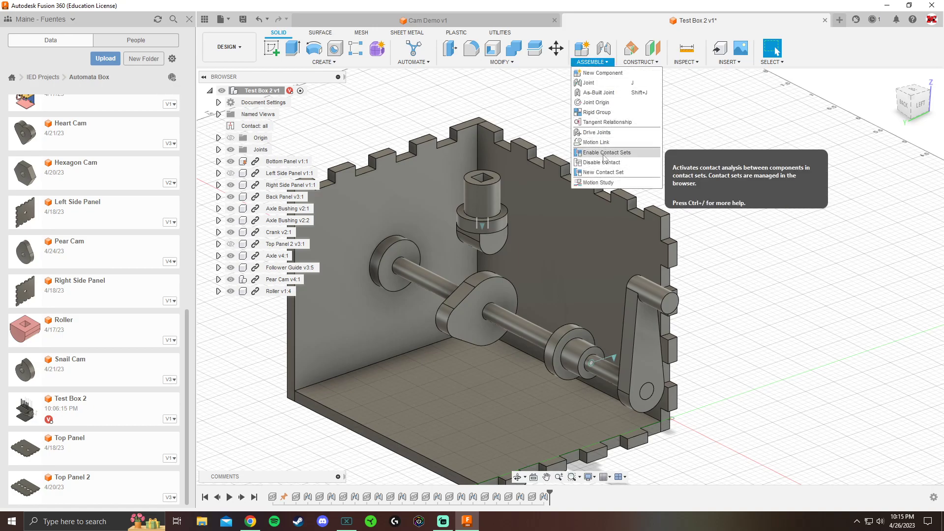
mouse_move(603, 151)
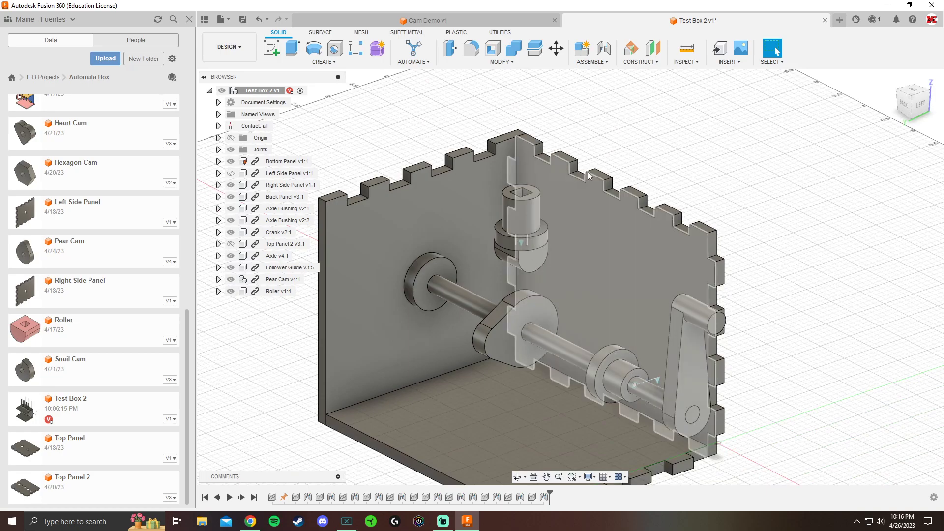
click(591, 47)
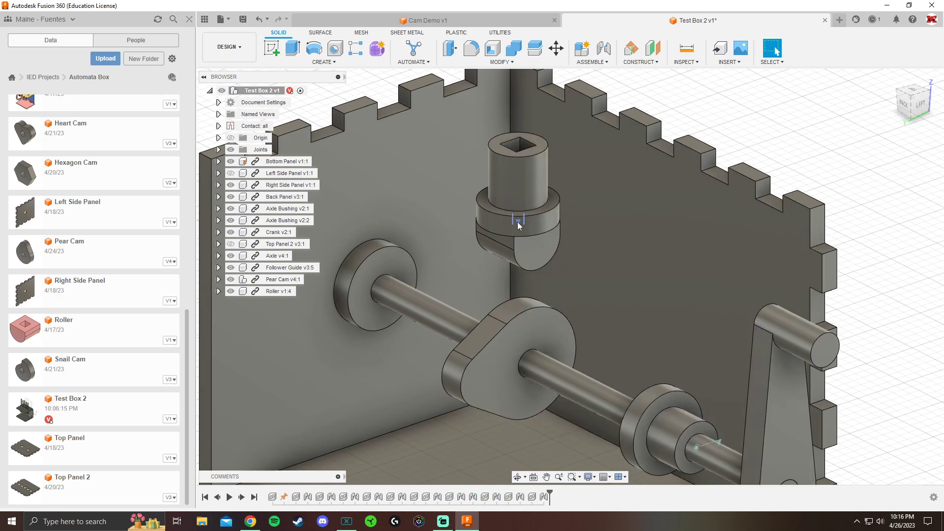
Set the roller's Slider 47 motion limits to minimum 0 in, maximum 0.45 in, with rest enabled
right_click(518, 218)
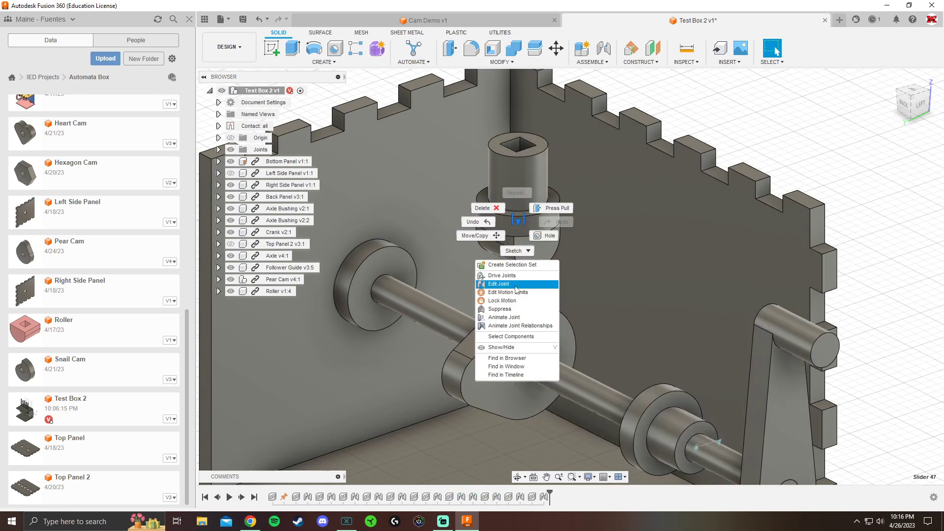
click(507, 292)
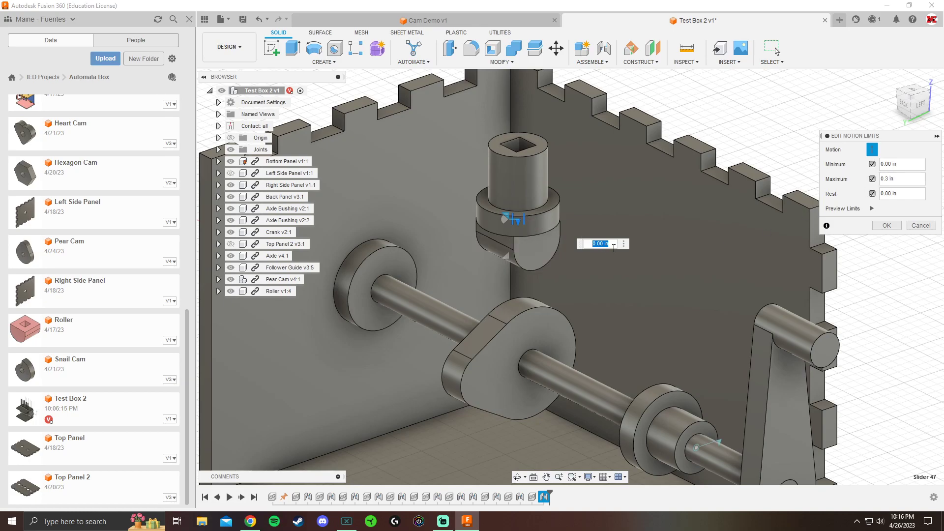
text(0.3)
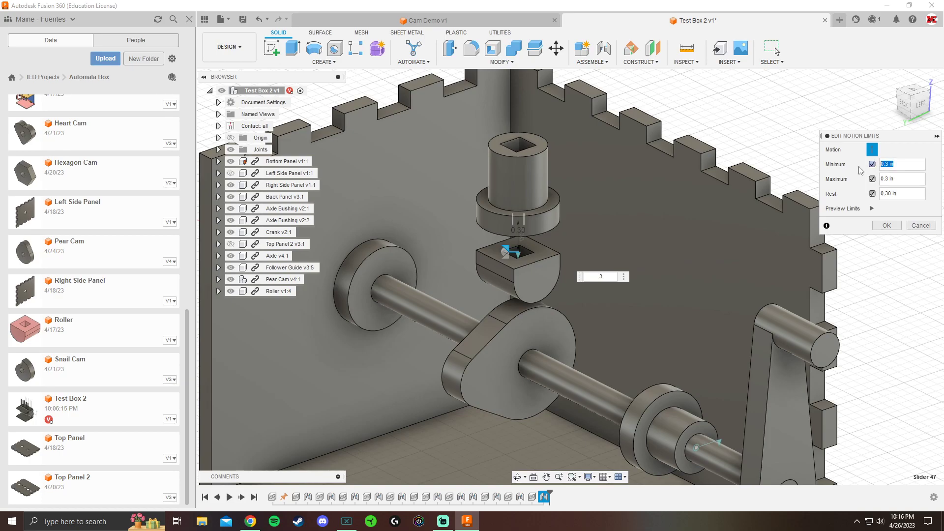
text(0)
click(901, 192)
text(.45)
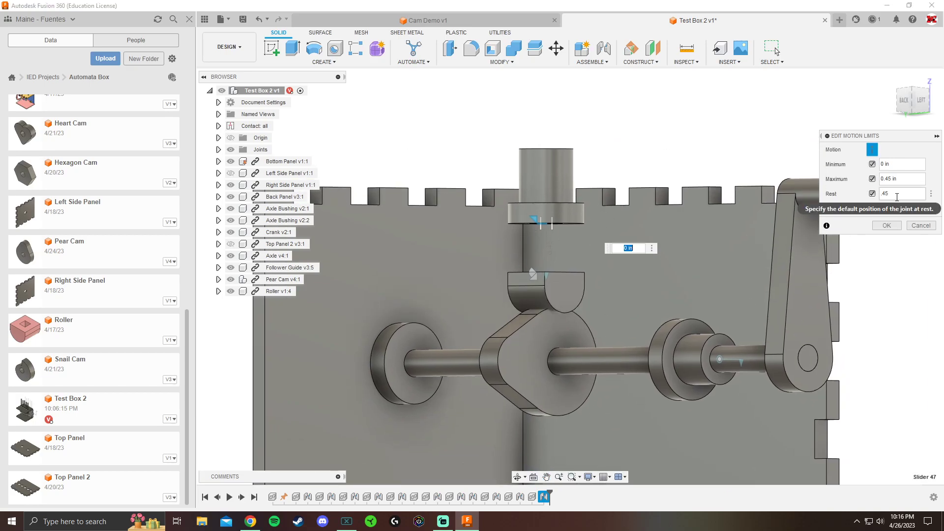
click(900, 179)
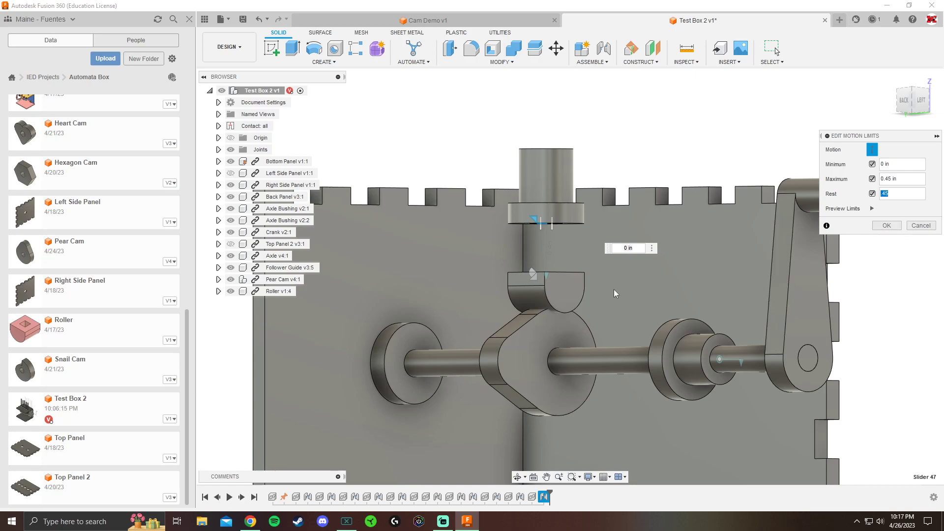
mouse_move(541, 322)
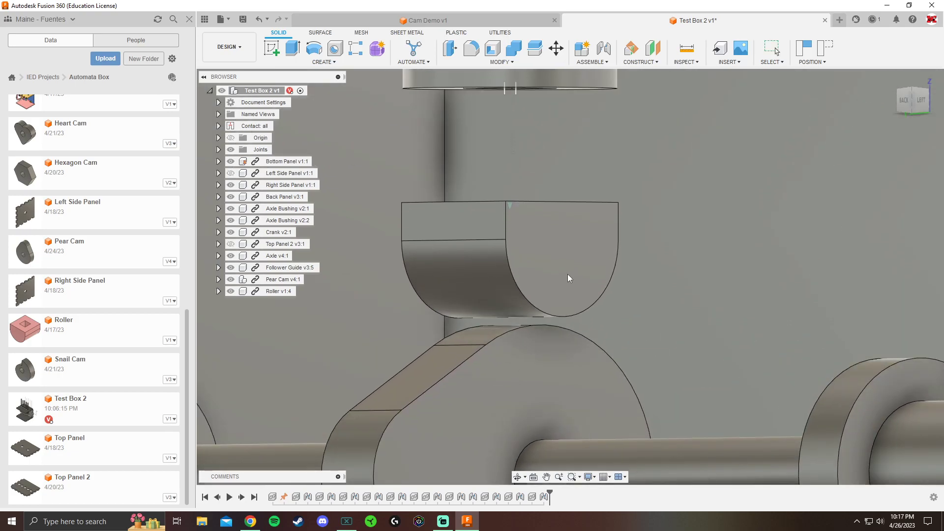
click(566, 272)
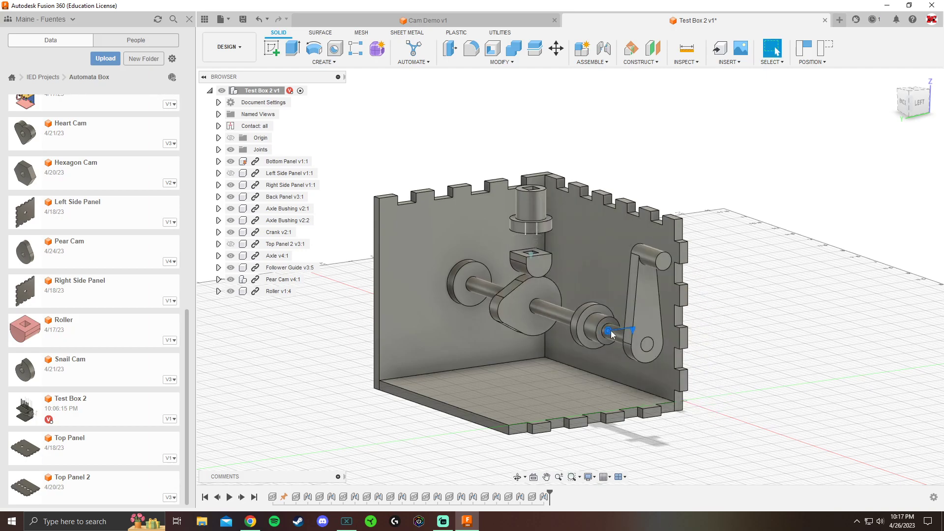
Animate the Revolute 43 crank joint together with its linked joint relationships
right_click(609, 331)
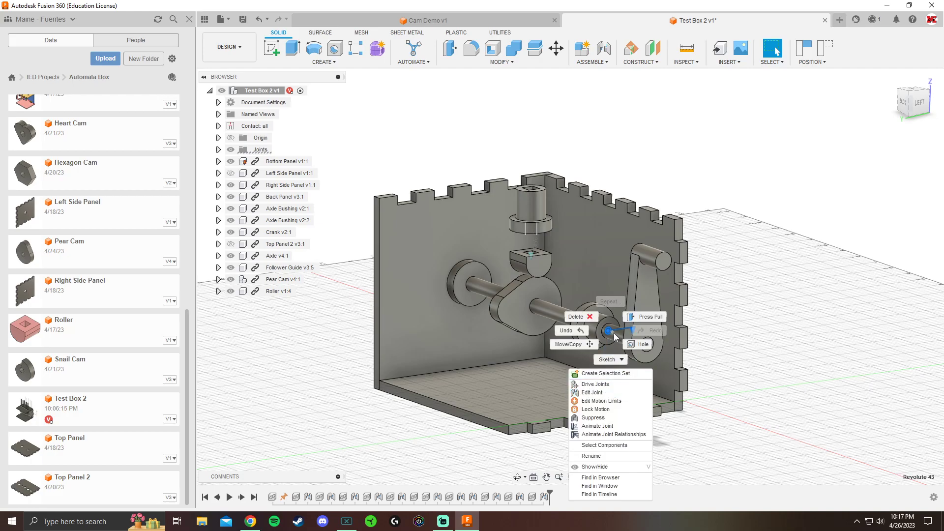
mouse_move(609, 434)
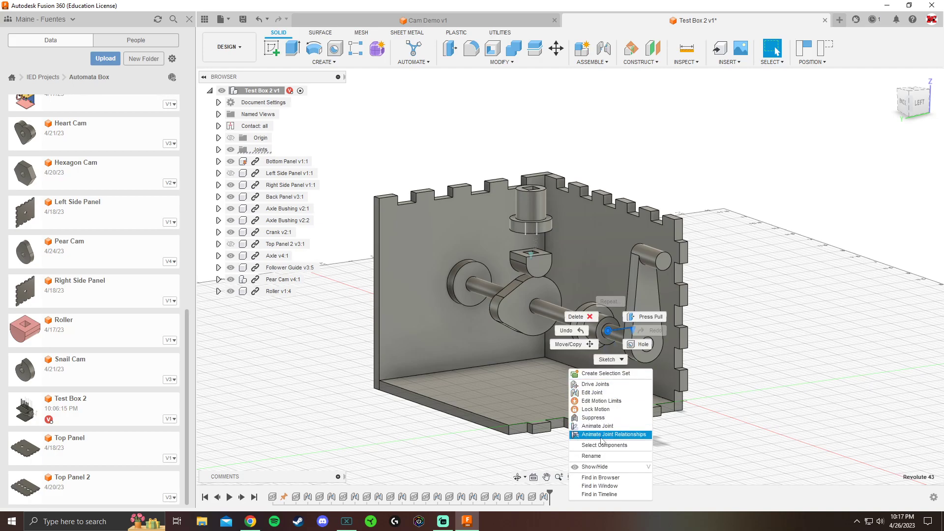
click(613, 434)
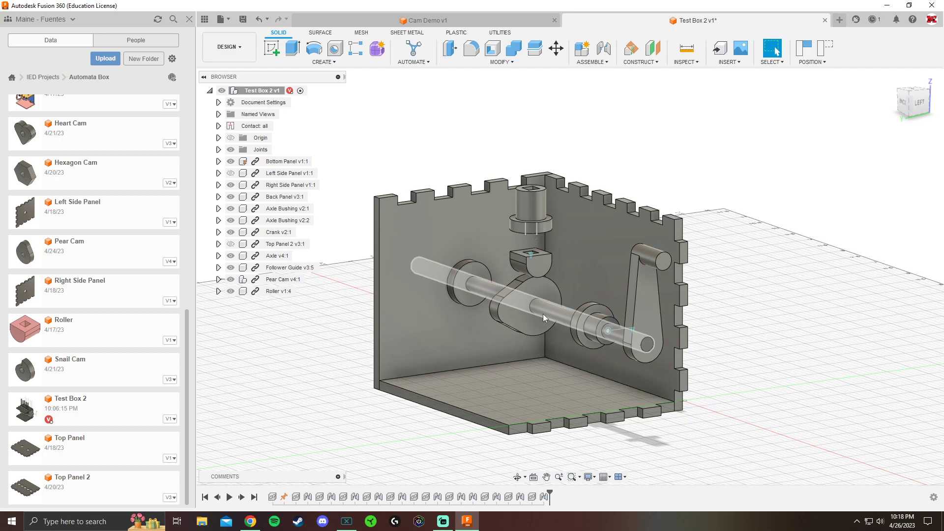
click(592, 62)
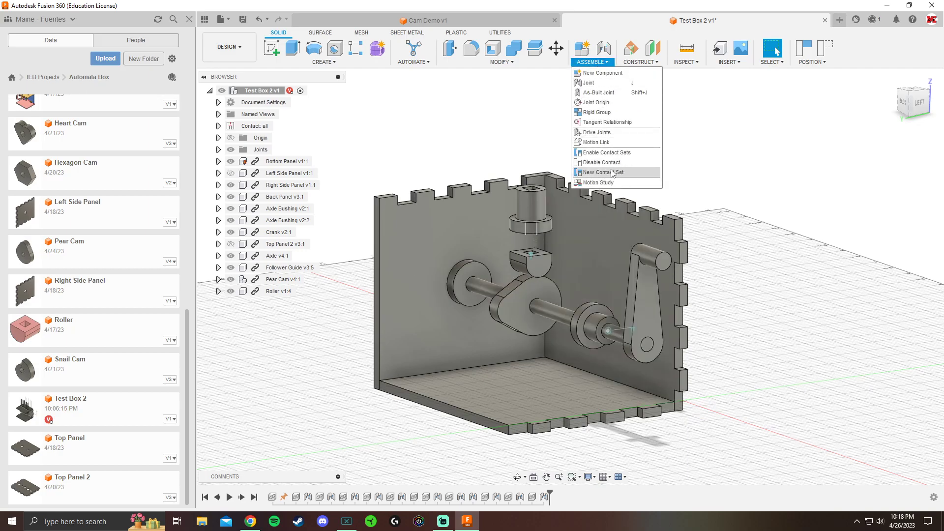
mouse_move(679, 125)
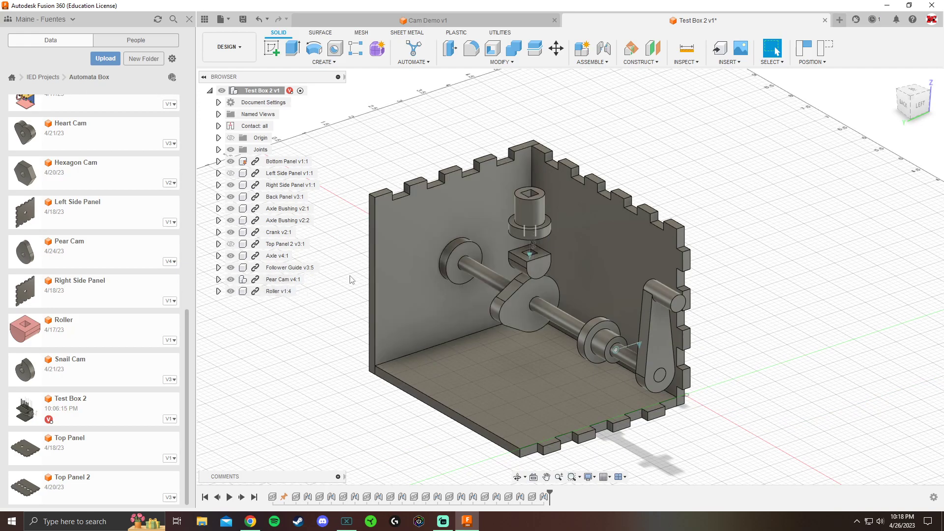
mouse_move(285, 359)
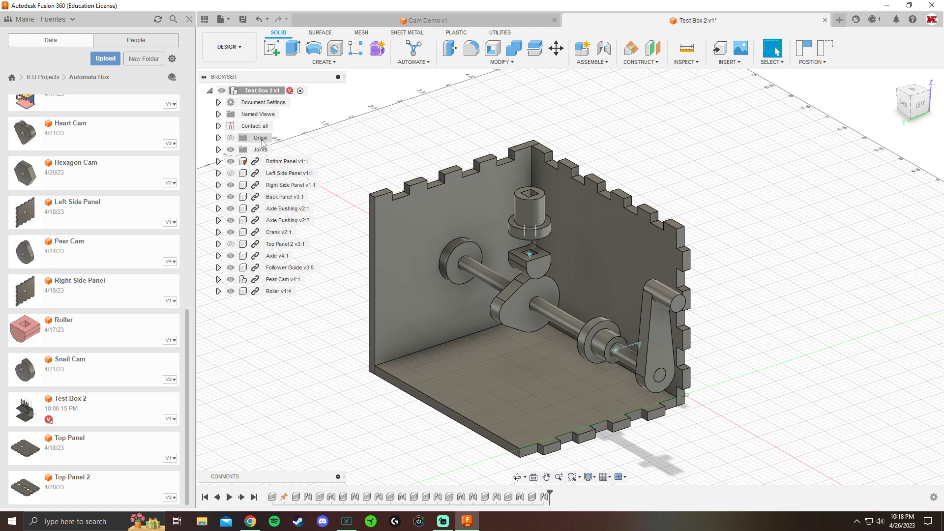
mouse_move(278, 126)
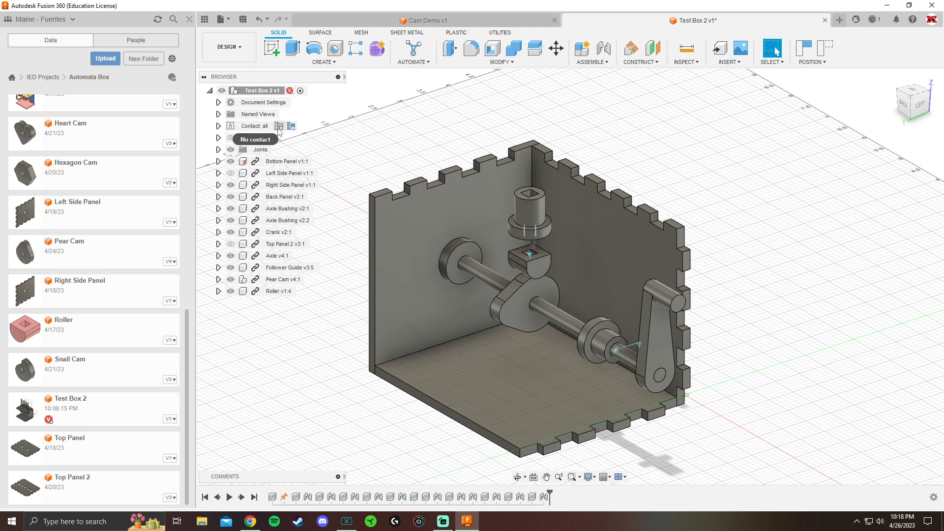
mouse_move(292, 127)
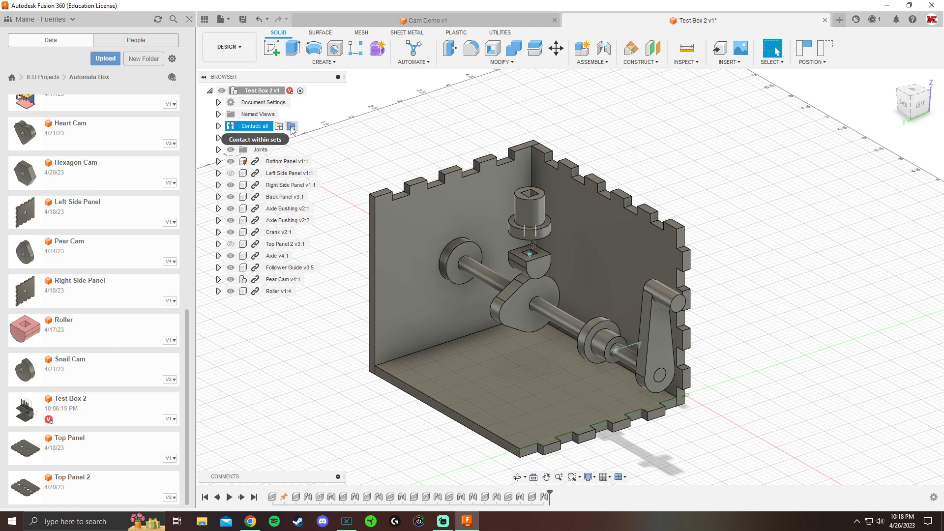
mouse_move(292, 125)
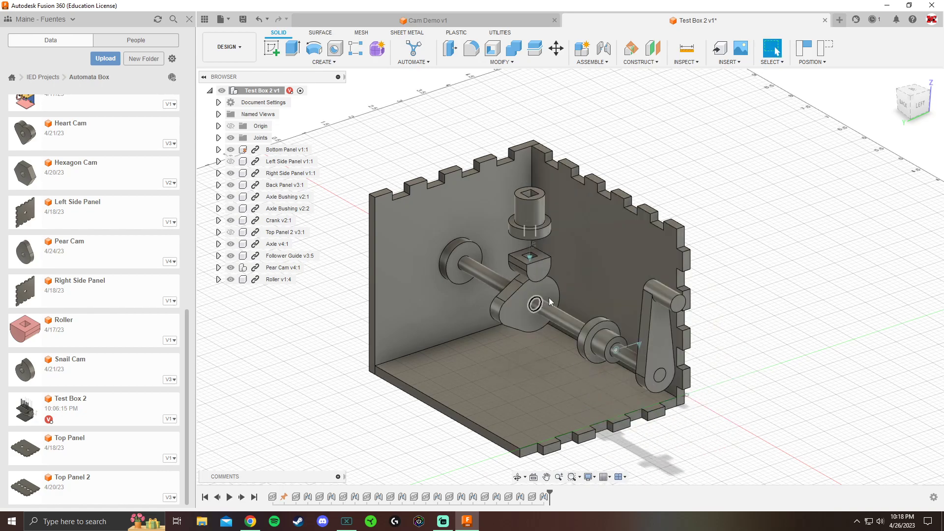
Enable All Contact for the assembly, then switch the Contact row to No contact
click(591, 62)
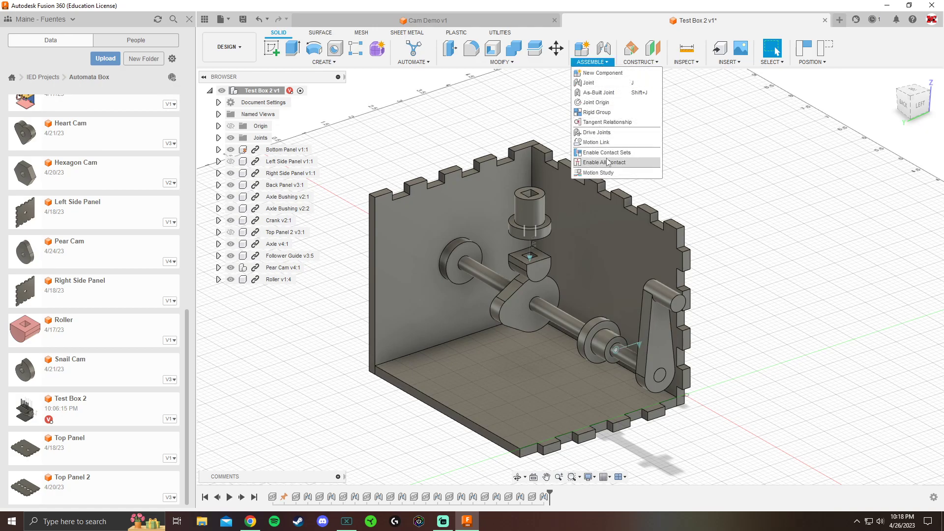
click(607, 163)
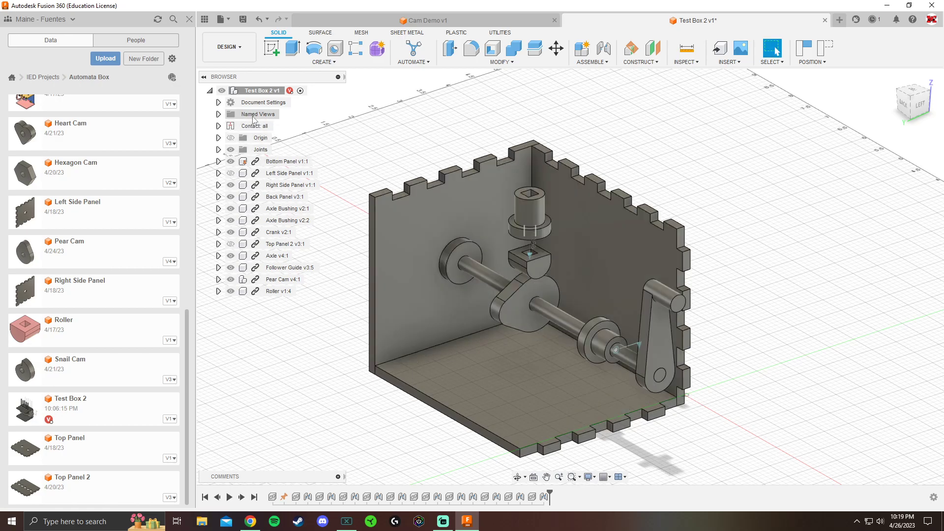
click(260, 125)
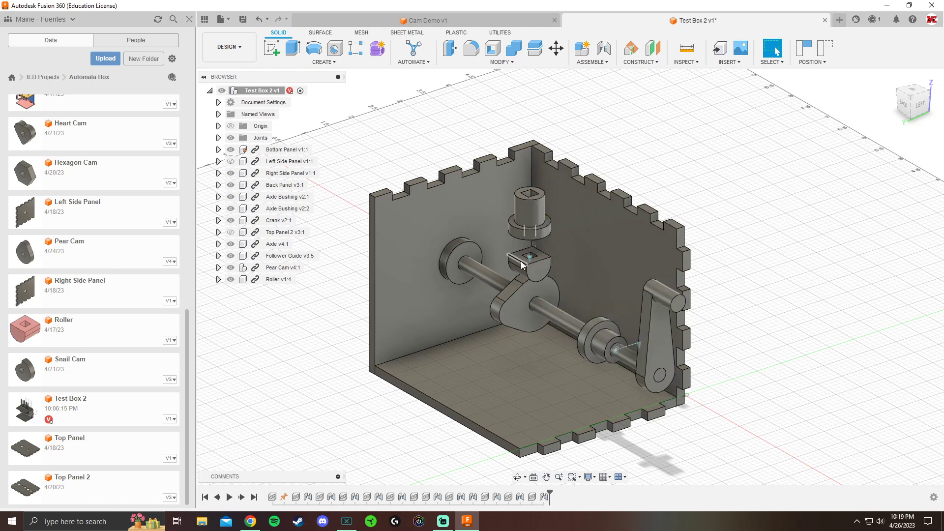
Scroll the Data panel to locate the Follower part for insertion
scroll(up, 3)
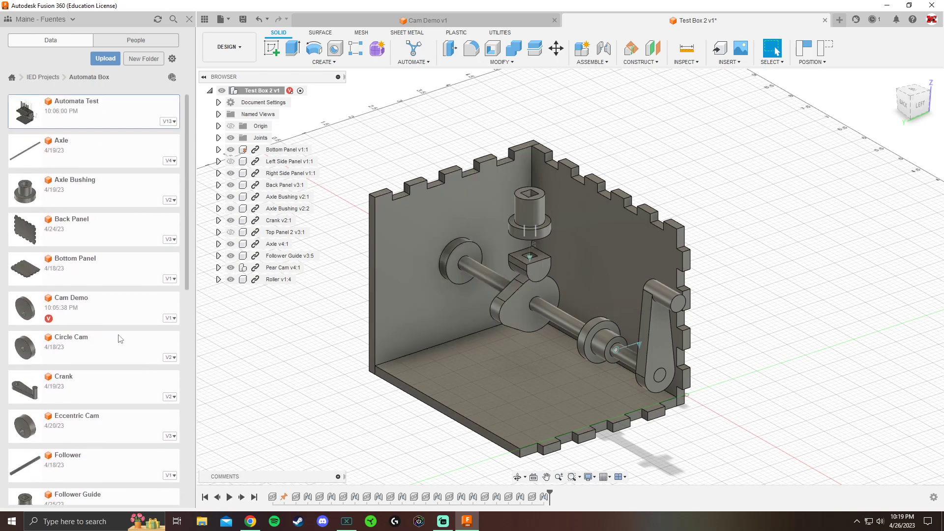
scroll(down, 3)
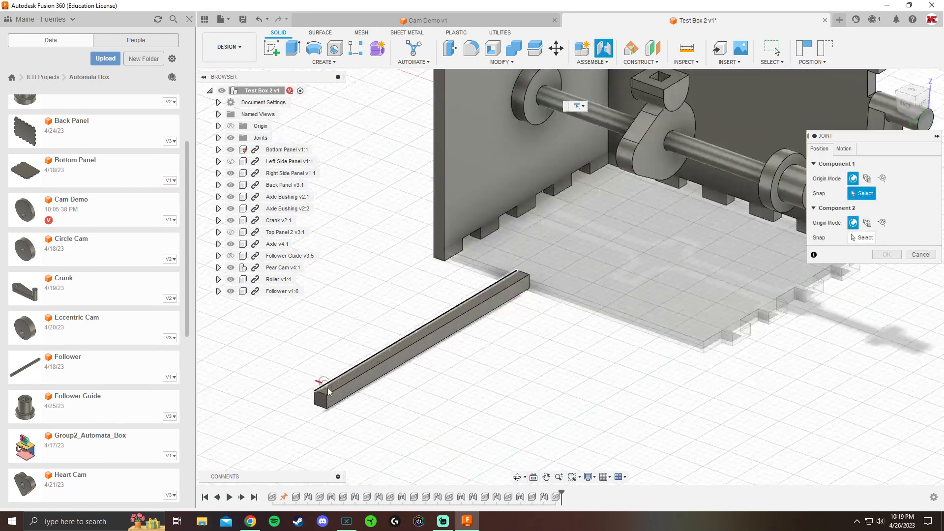
Join the follower's end point to the roller's square hole center so it stands upright
click(330, 392)
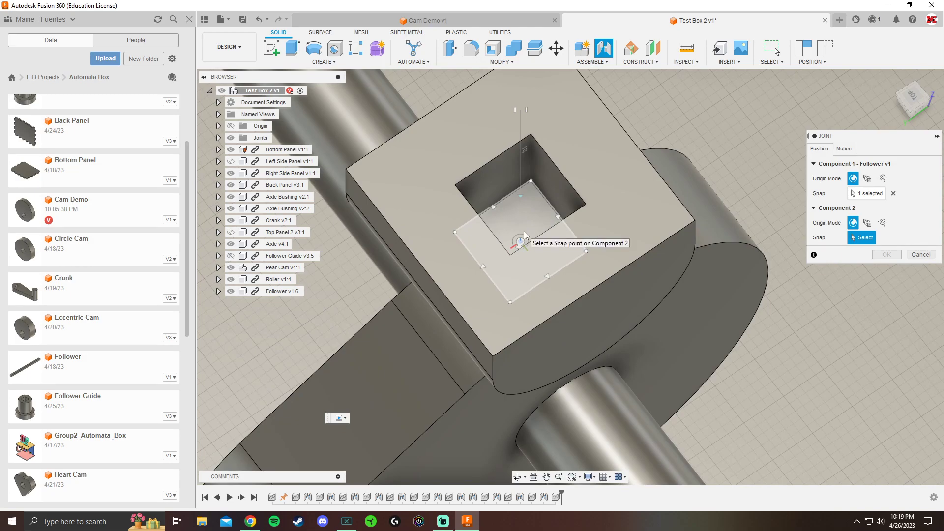
click(508, 247)
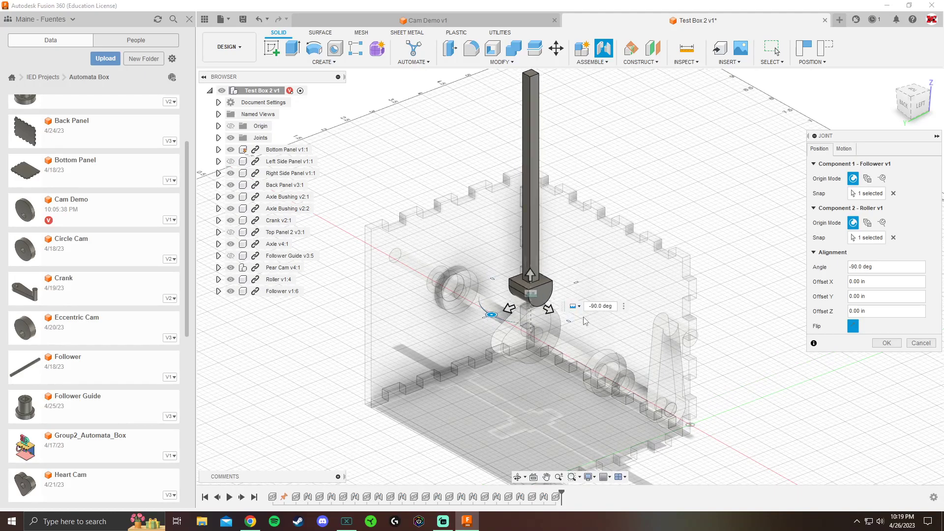
click(885, 342)
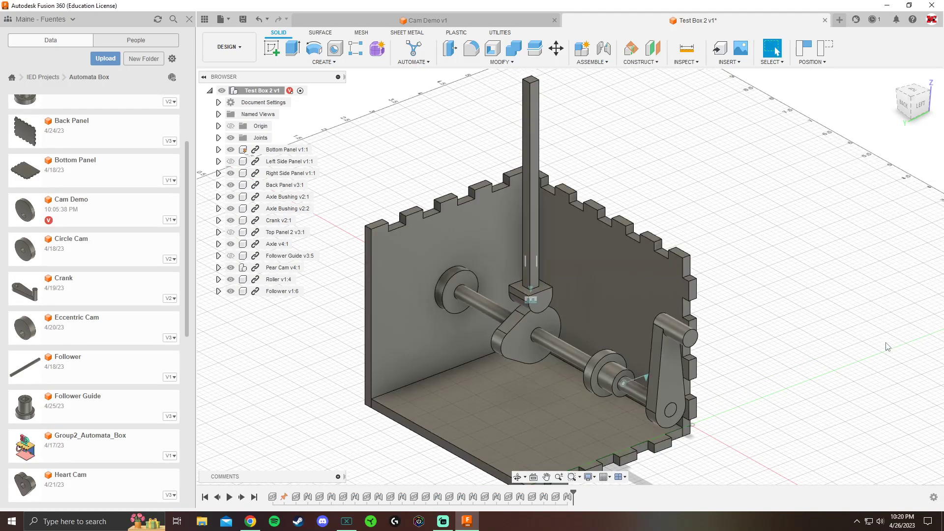
click(591, 62)
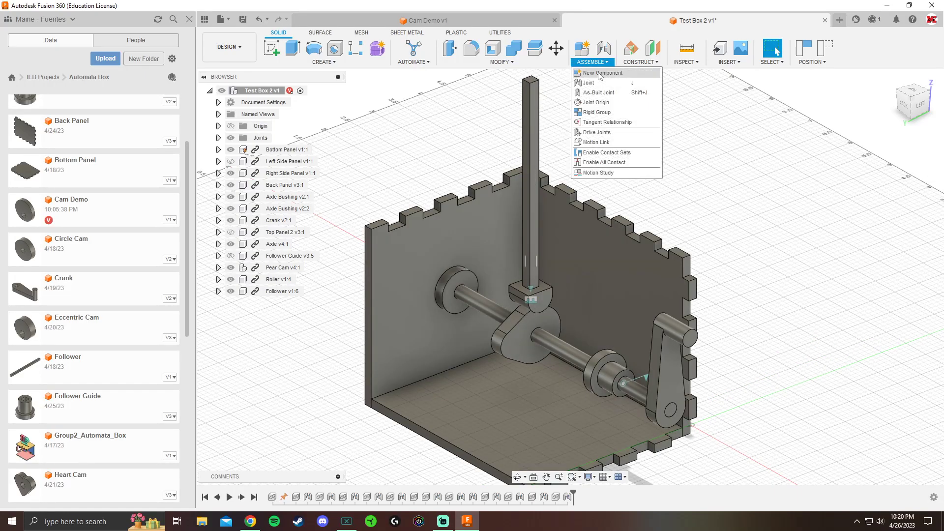
Enable All Contact, then animate Revolute 43's joint relationships so the cam raises the follower
click(604, 152)
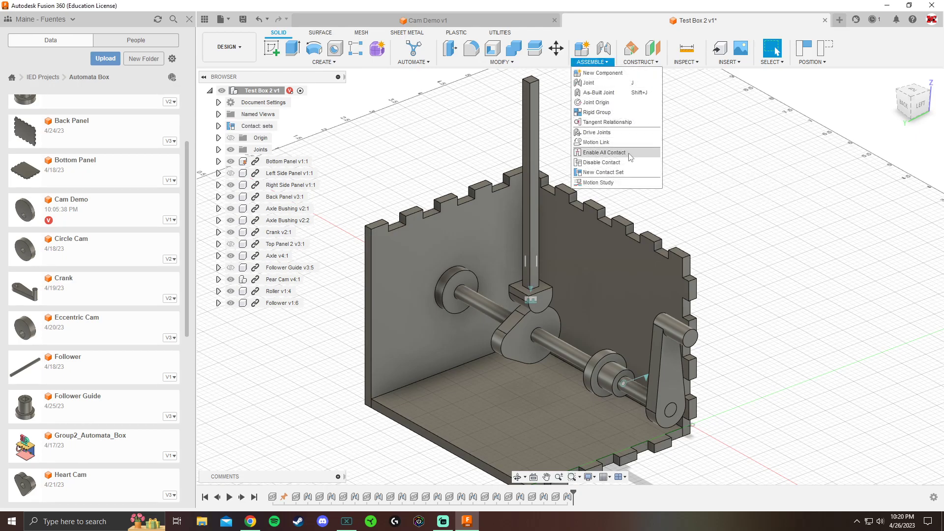
click(603, 152)
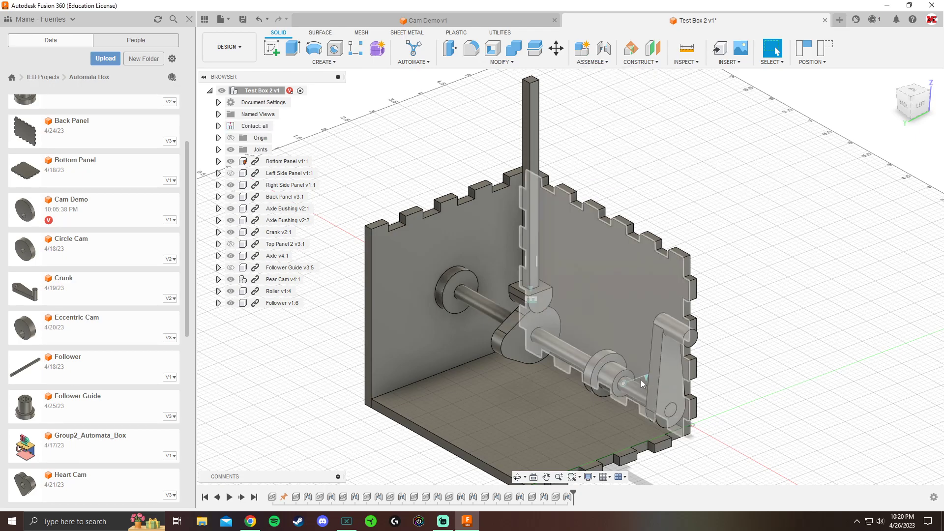
right_click(642, 384)
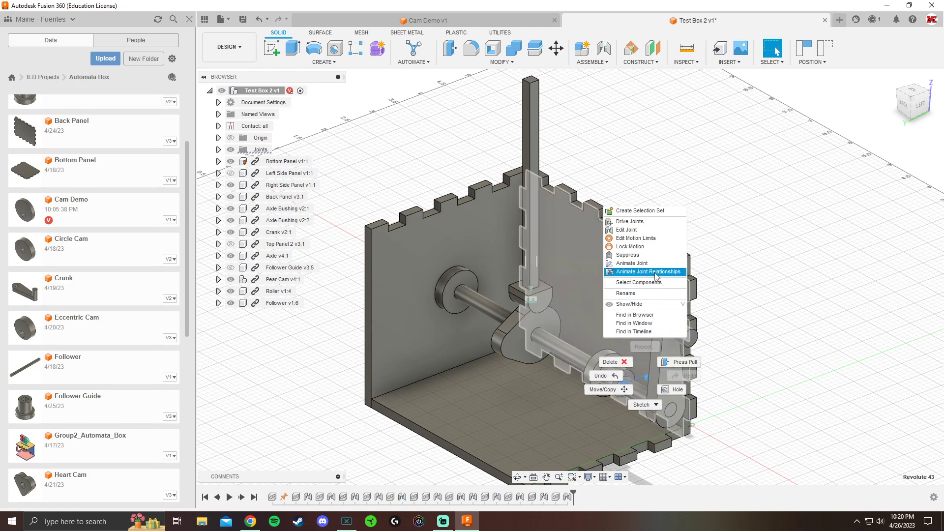
click(643, 271)
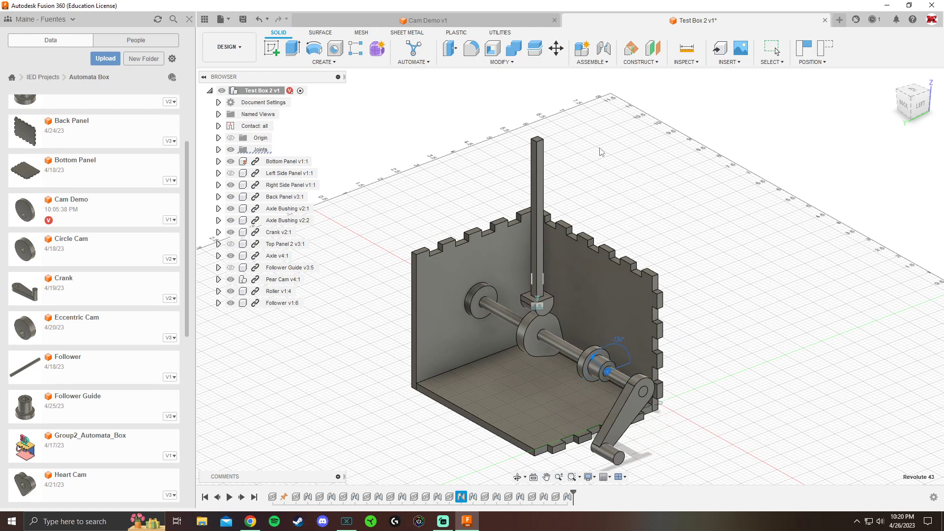
click(228, 497)
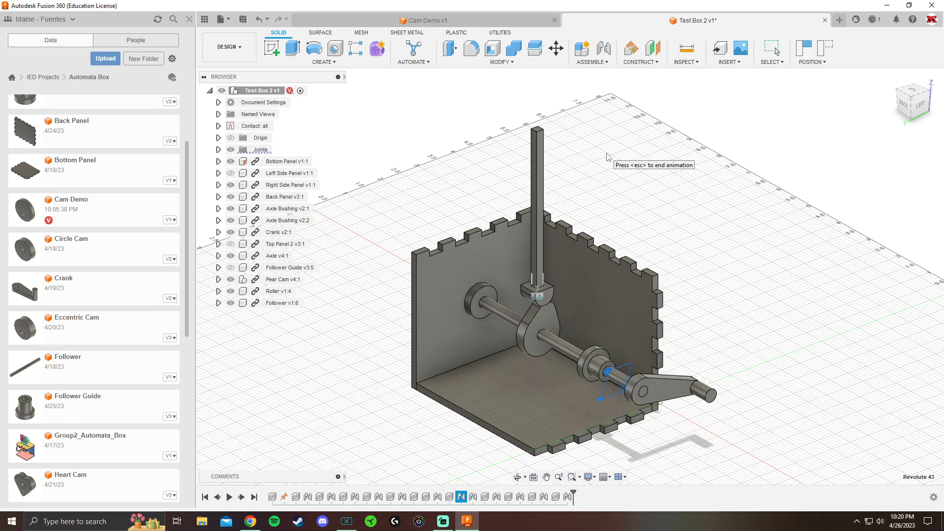